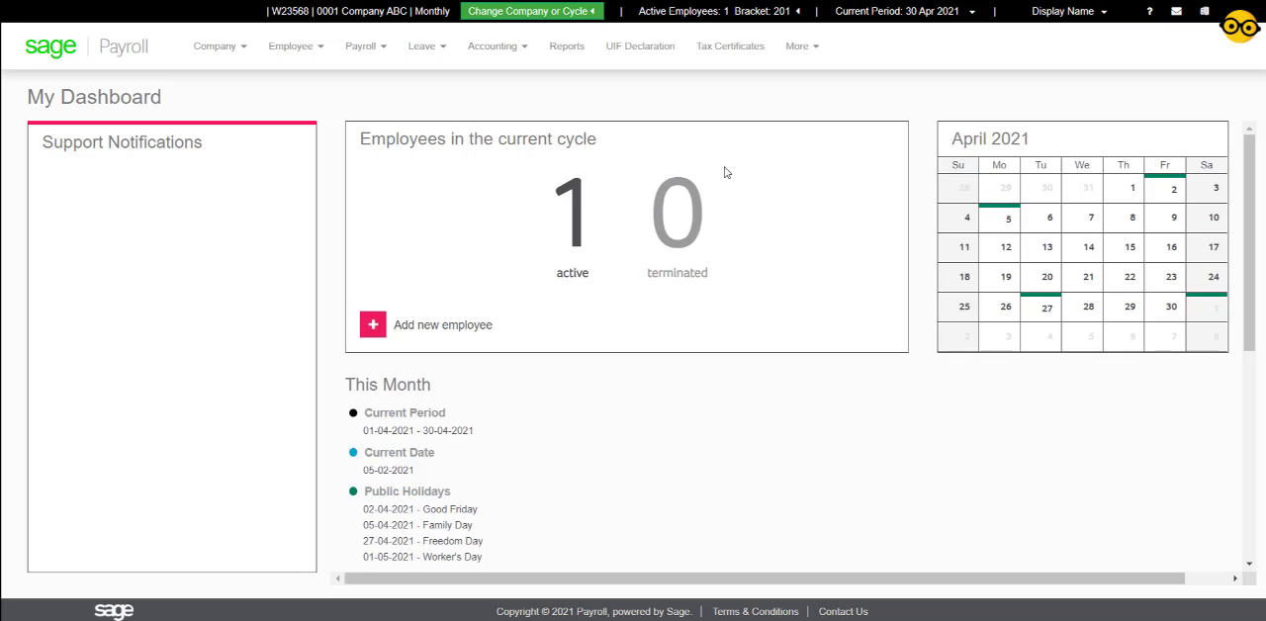
# Step: Switch the company payroll to Previous Tax Year 2021 and acknowledge the confirmation
pyautogui.click(905, 10)
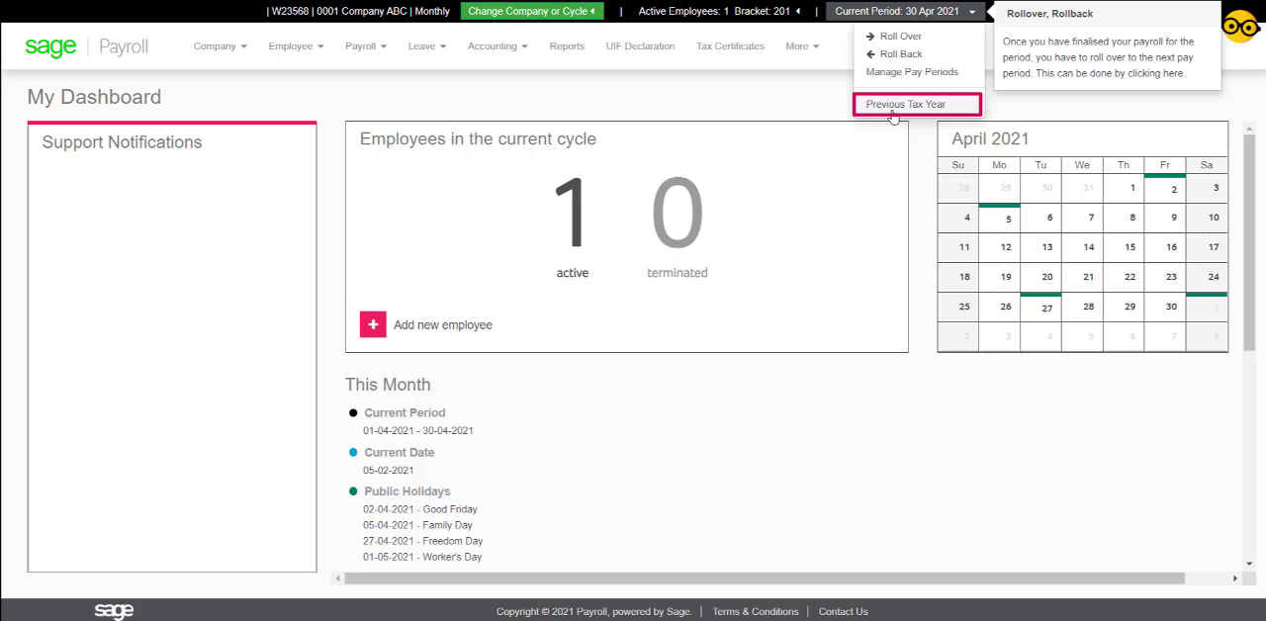
pyautogui.moveTo(907, 113)
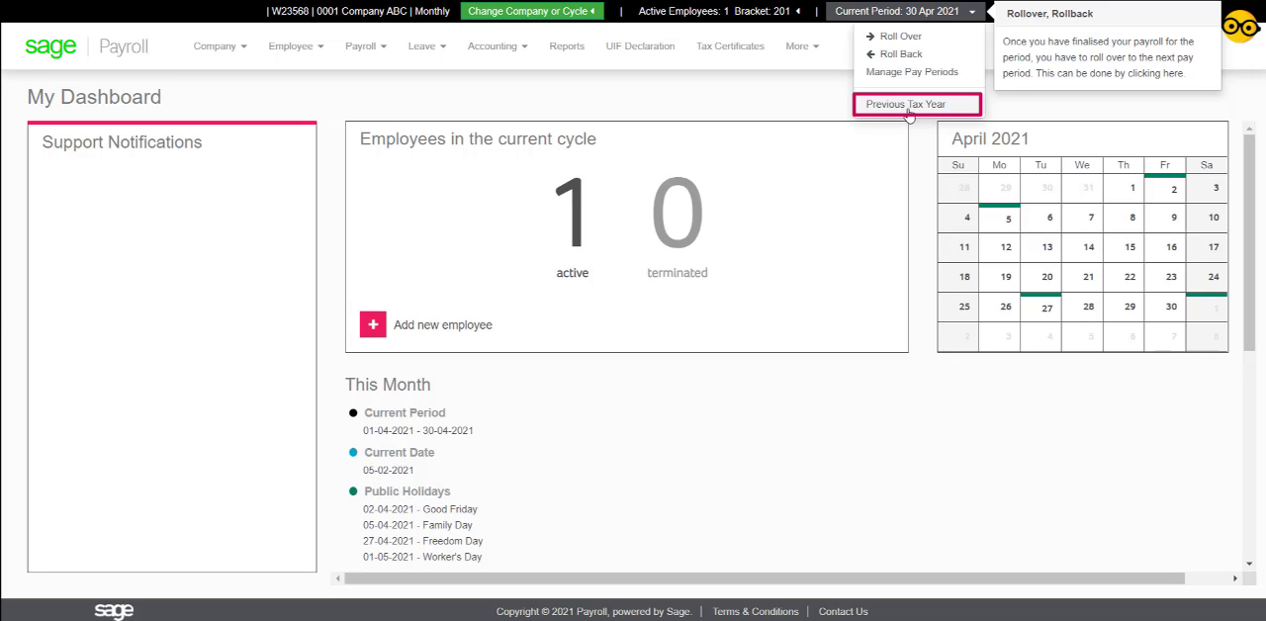
pyautogui.click(904, 104)
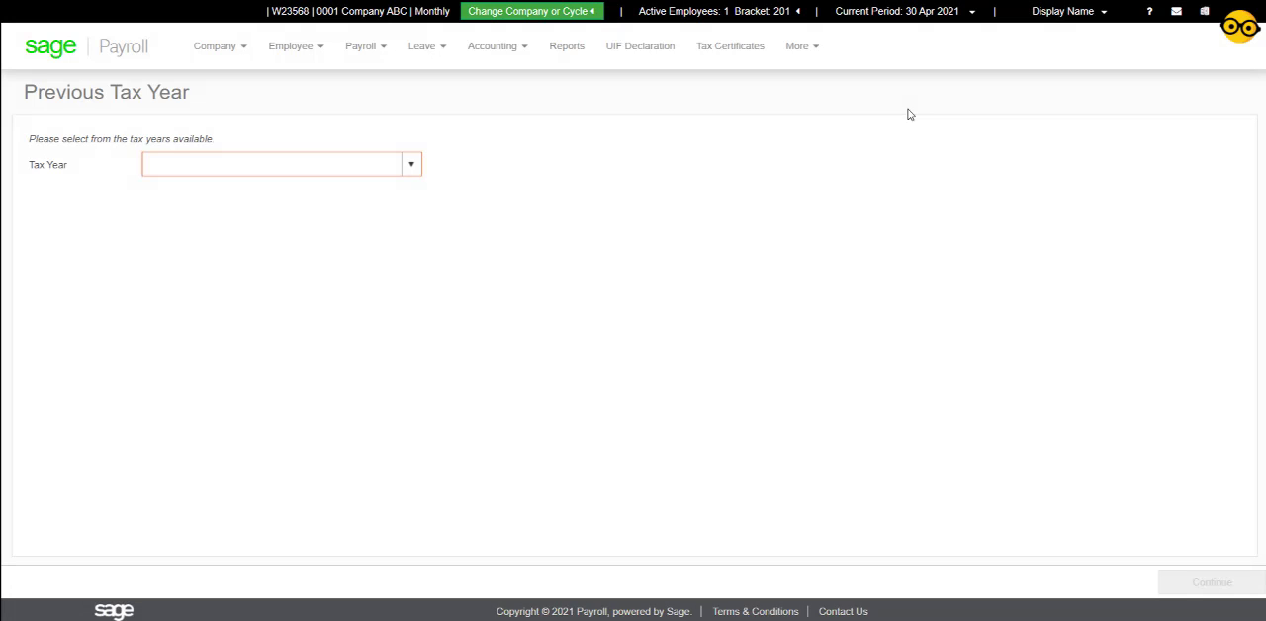
pyautogui.moveTo(459, 145)
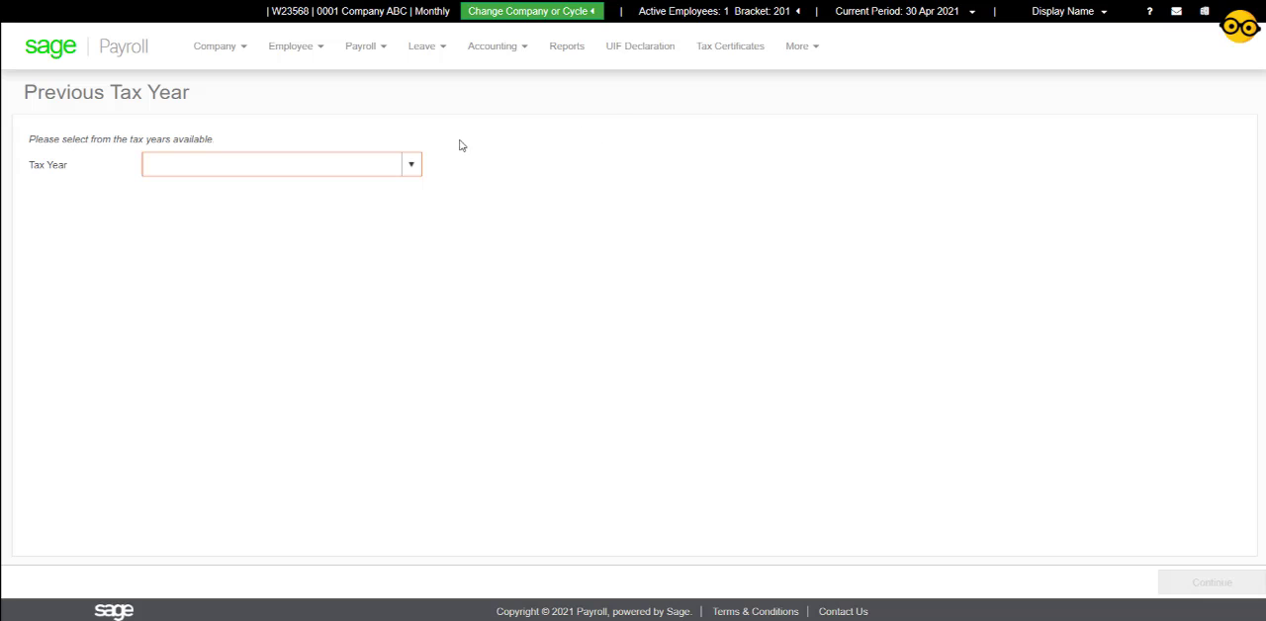
pyautogui.click(410, 164)
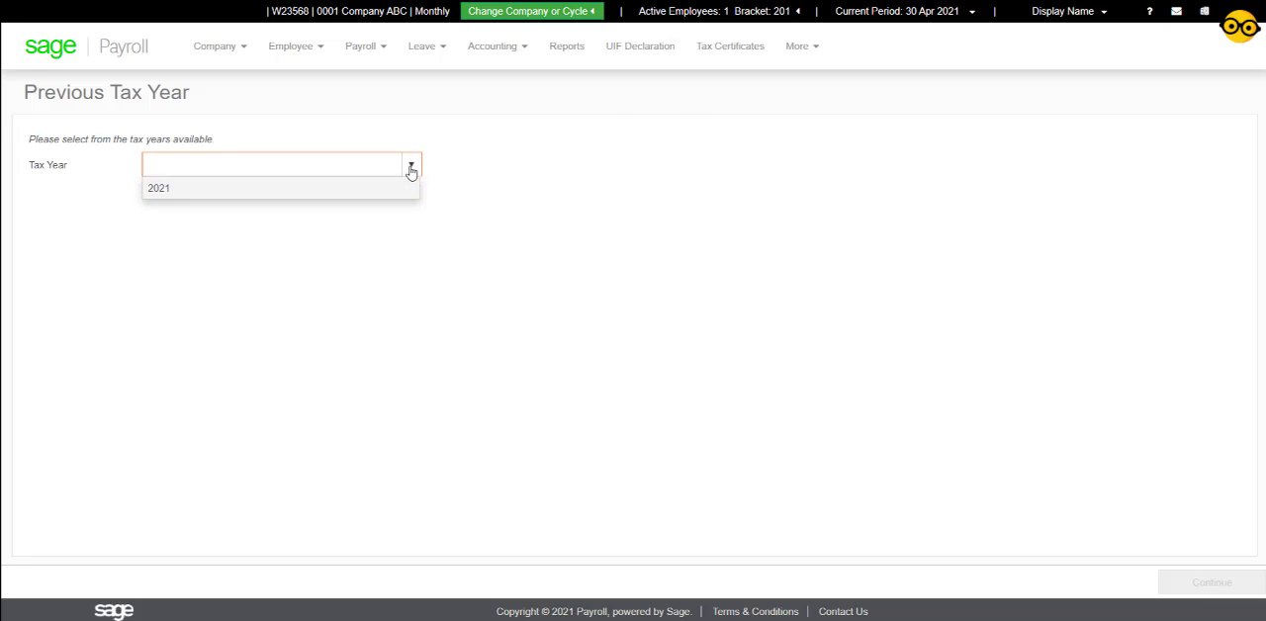
pyautogui.click(159, 188)
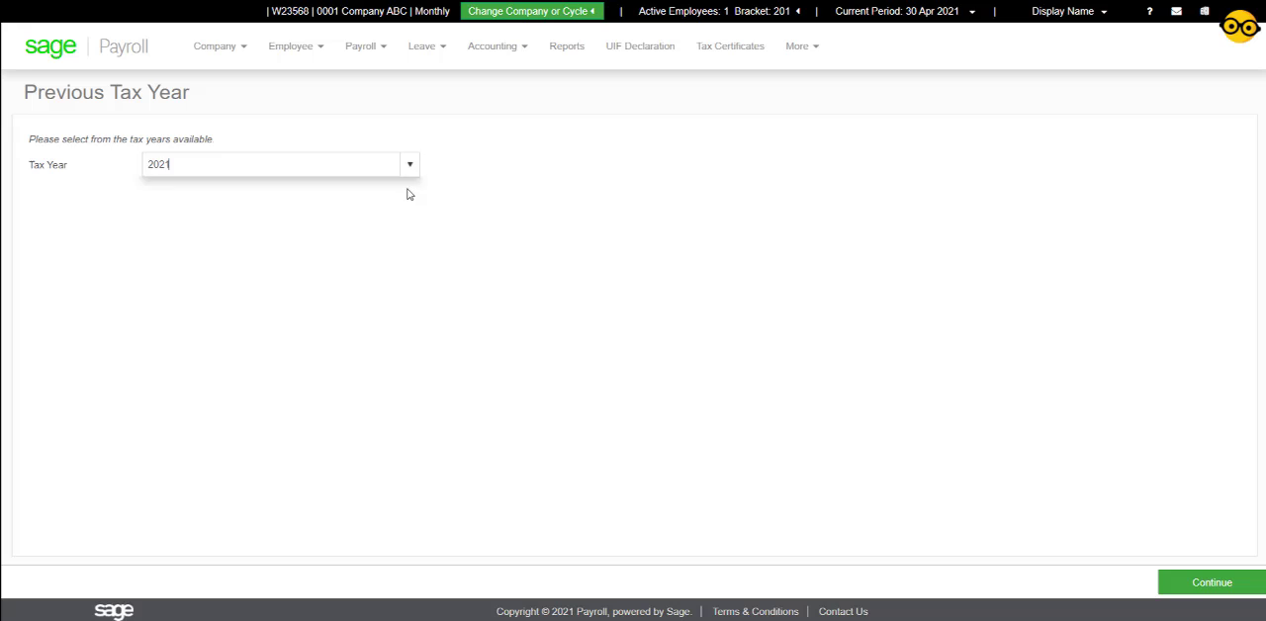
pyautogui.click(1210, 581)
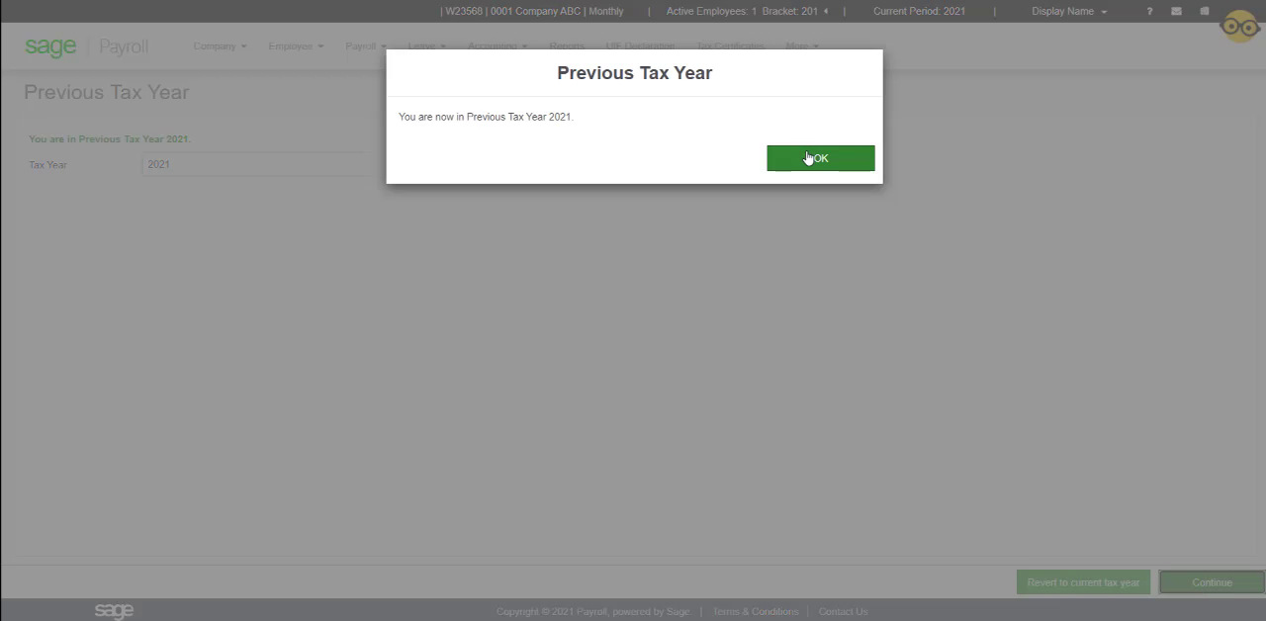
pyautogui.click(819, 159)
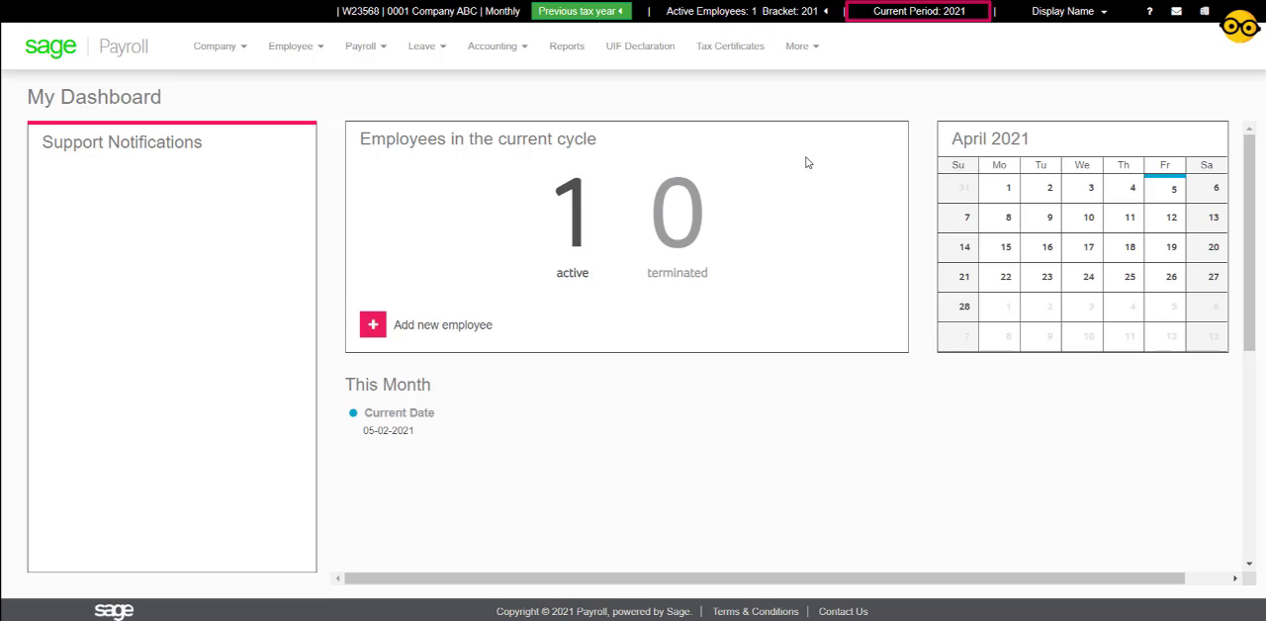
pyautogui.moveTo(778, 78)
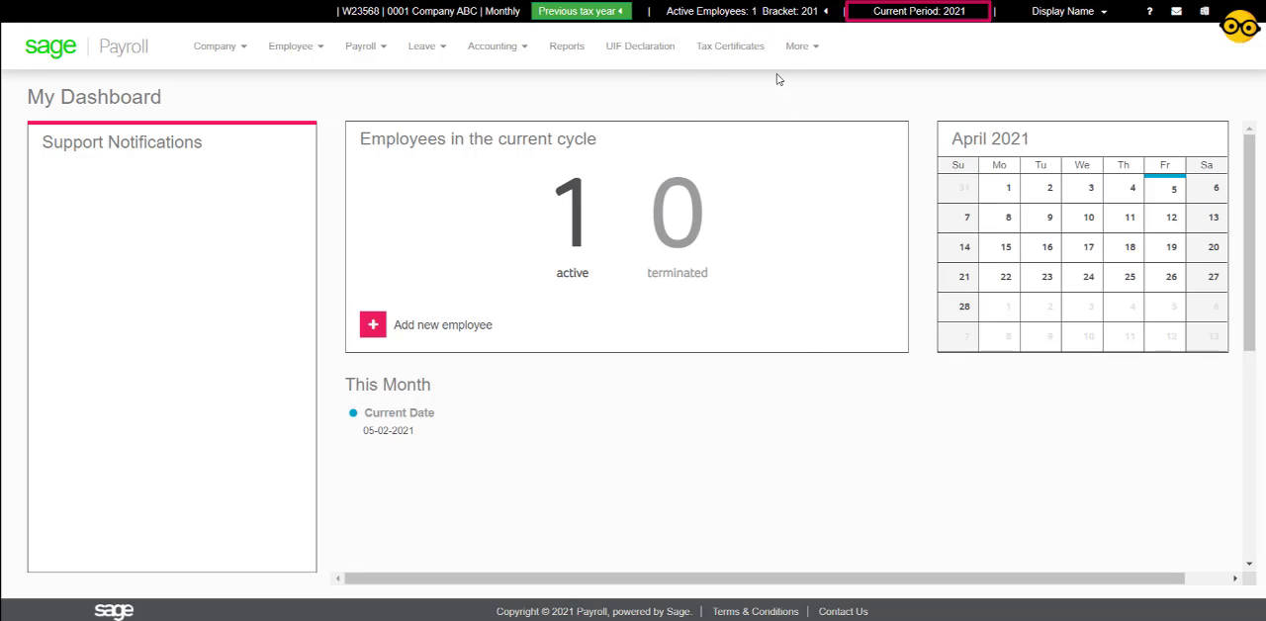
pyautogui.moveTo(730, 46)
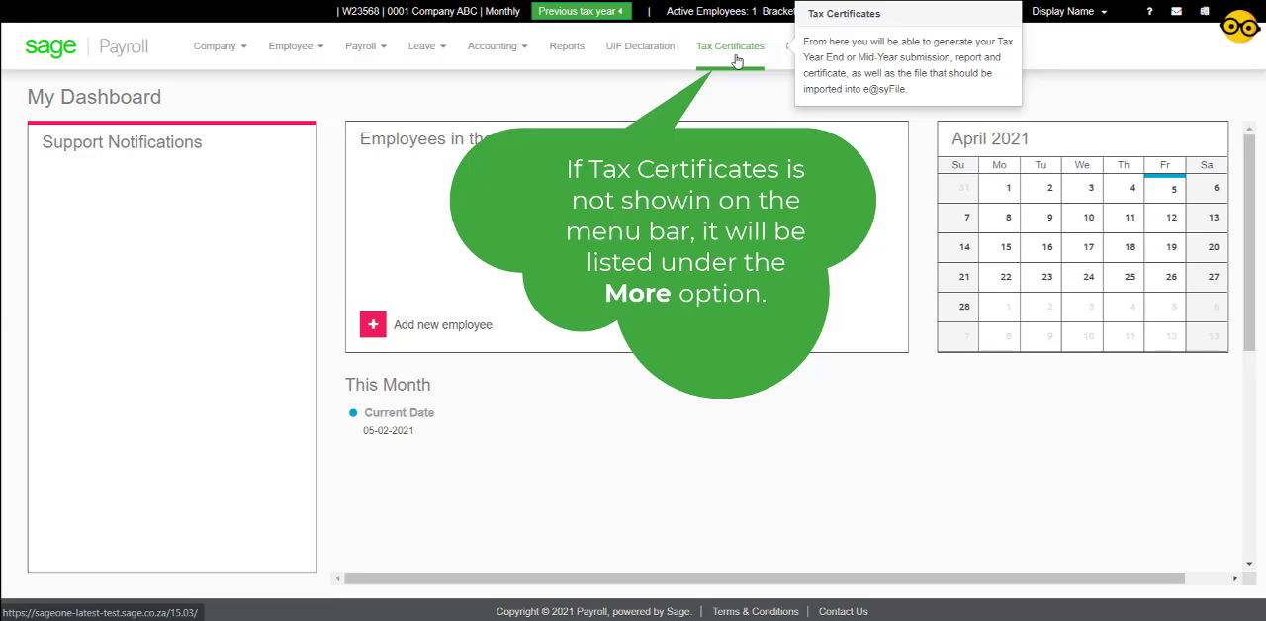
# Step: On Tax Certificate Submissions, choose tax year 2021, Tax Year End period and Live type
pyautogui.click(730, 46)
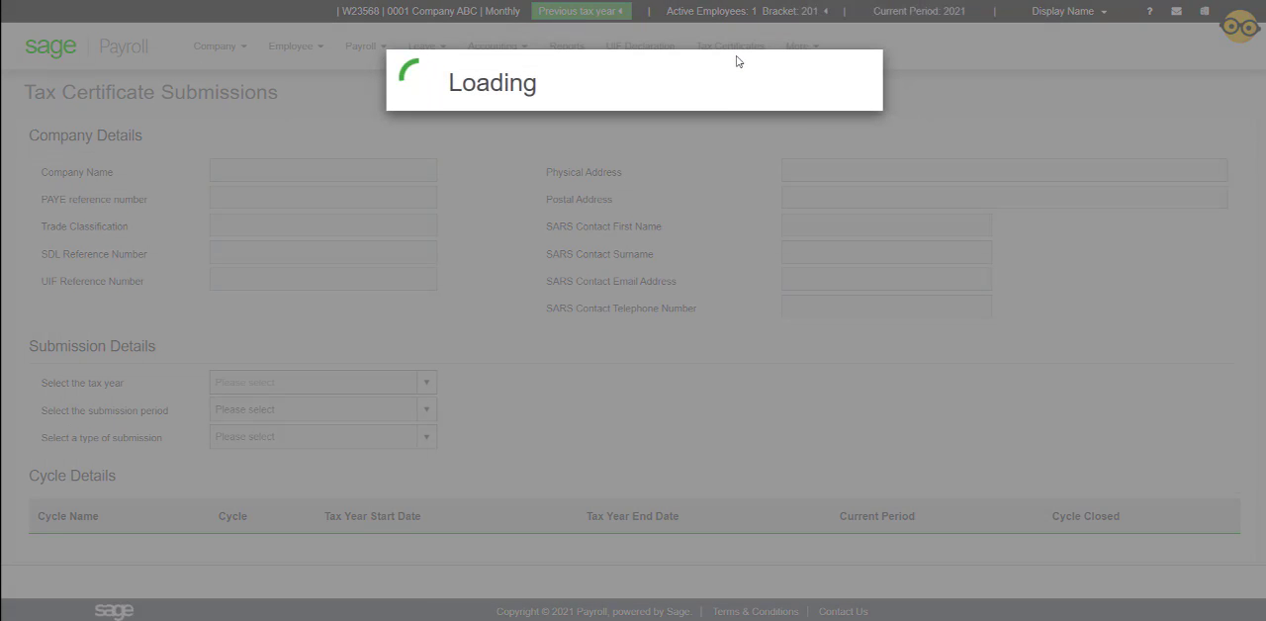
pyautogui.click(730, 45)
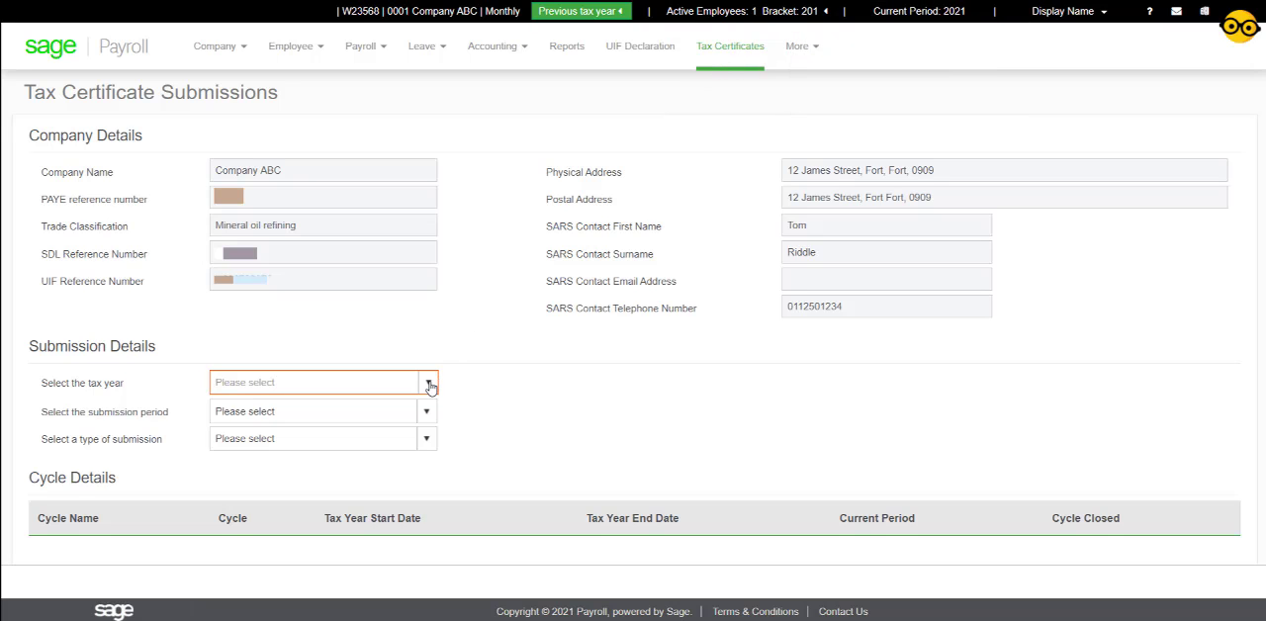
pyautogui.click(428, 382)
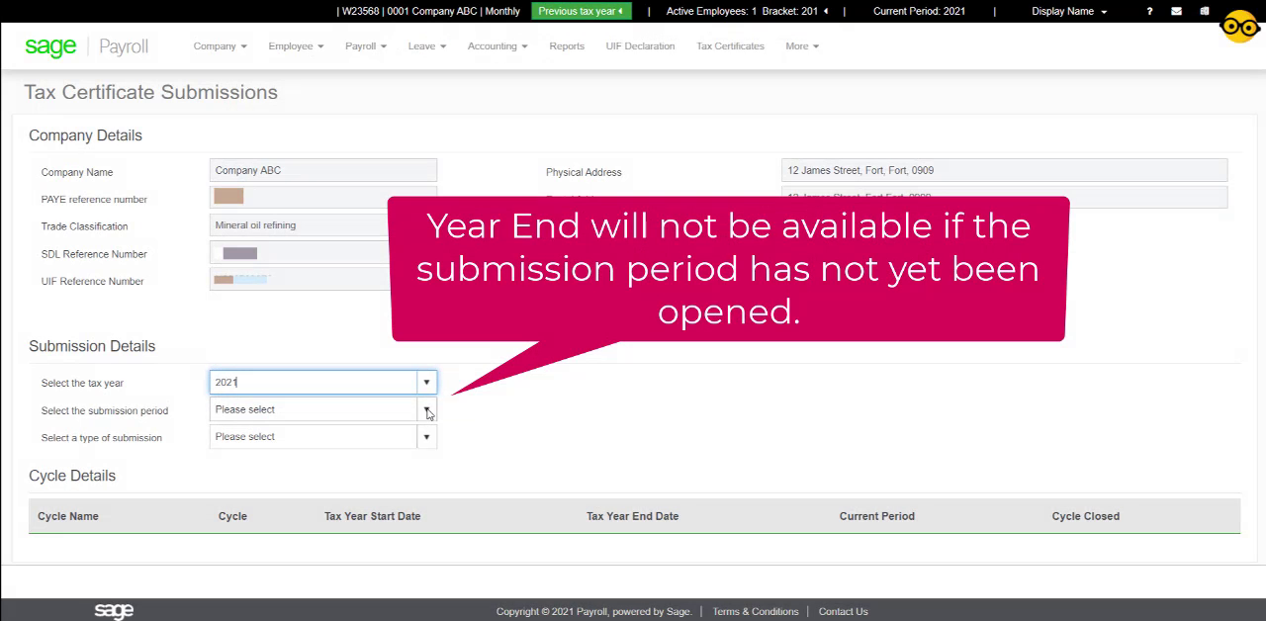
pyautogui.click(427, 409)
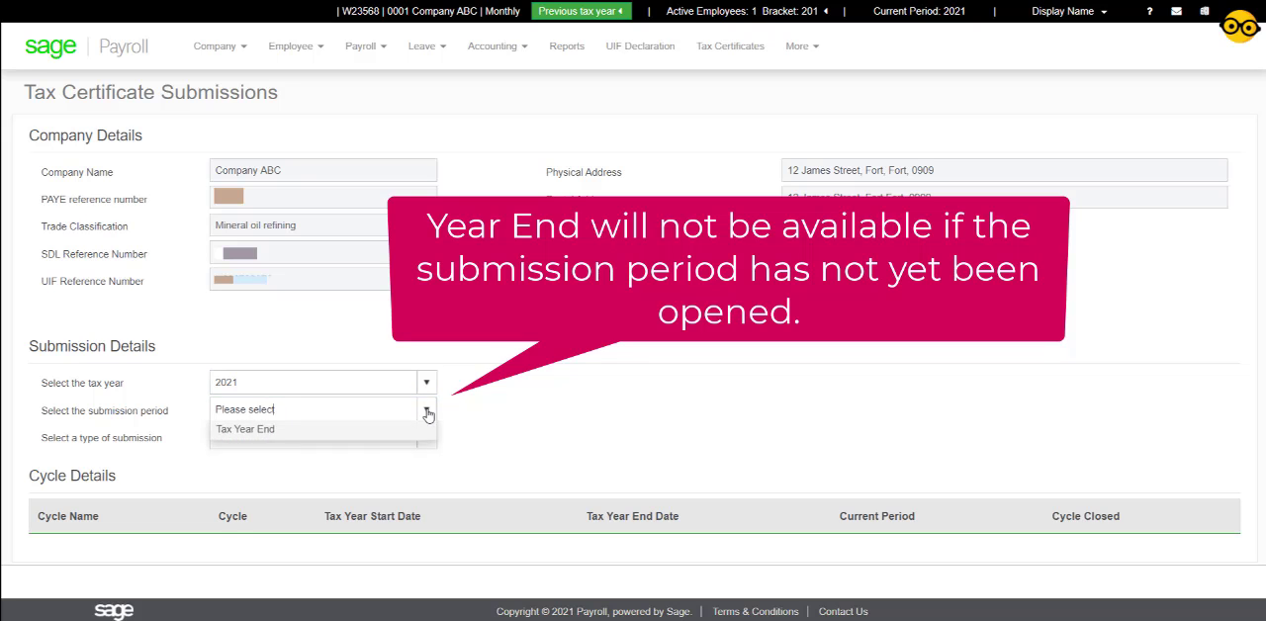
pyautogui.moveTo(246, 432)
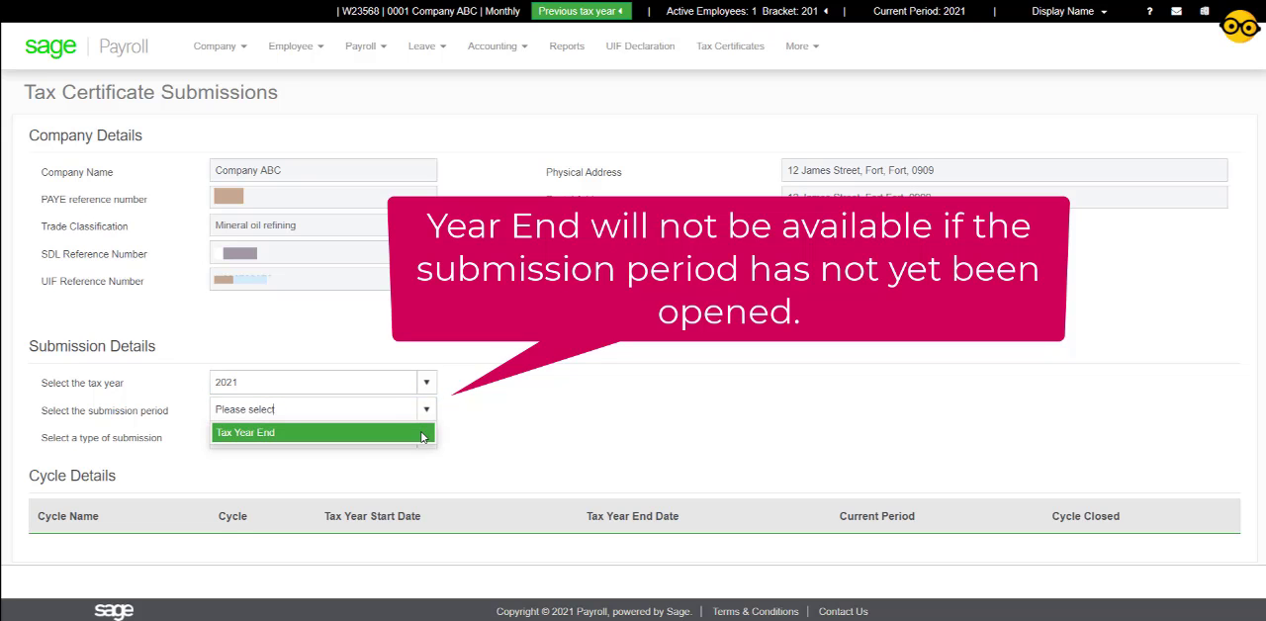
pyautogui.click(245, 432)
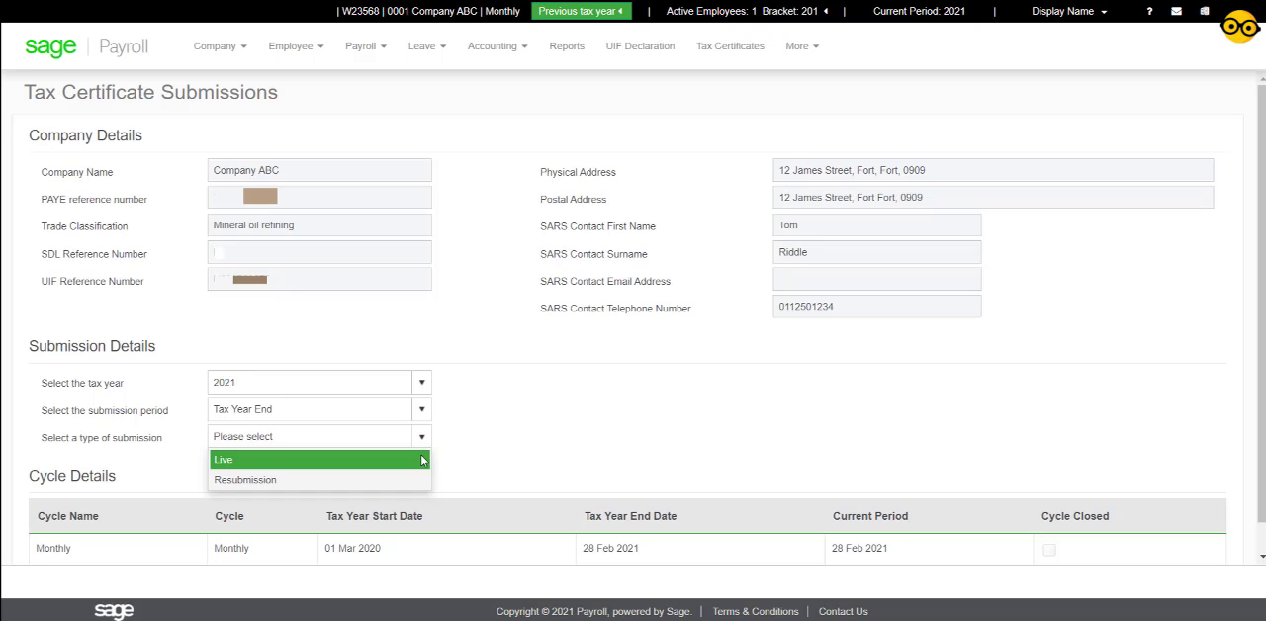
pyautogui.click(223, 459)
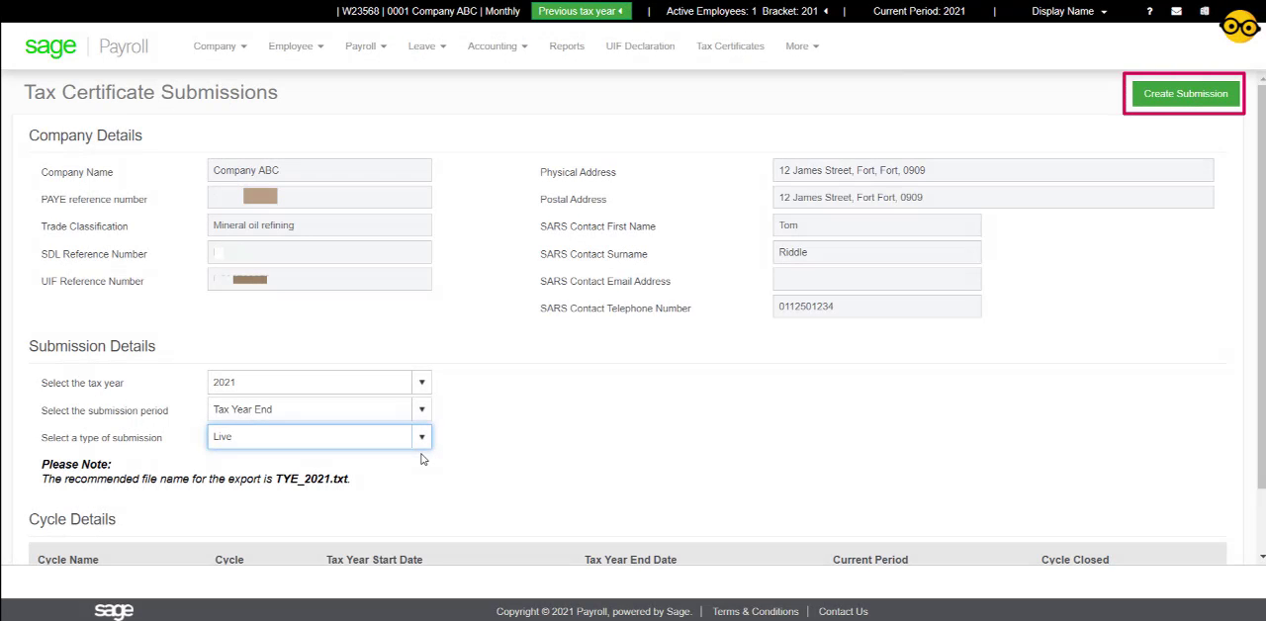
pyautogui.moveTo(1115, 137)
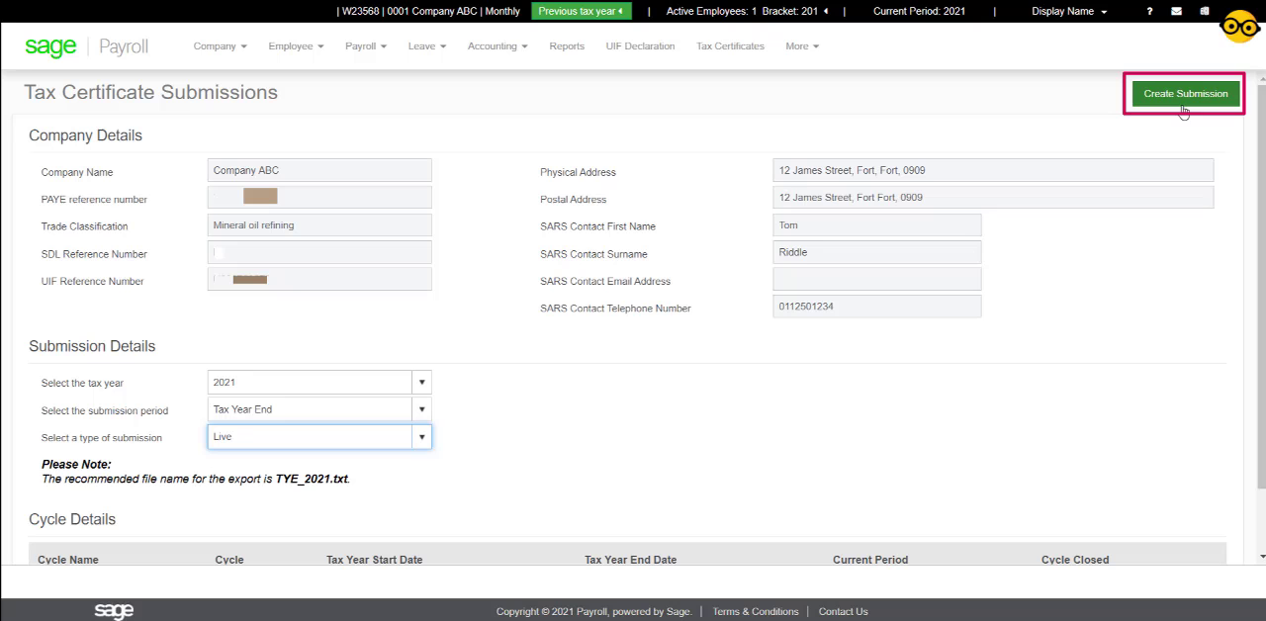
pyautogui.moveTo(1182, 107)
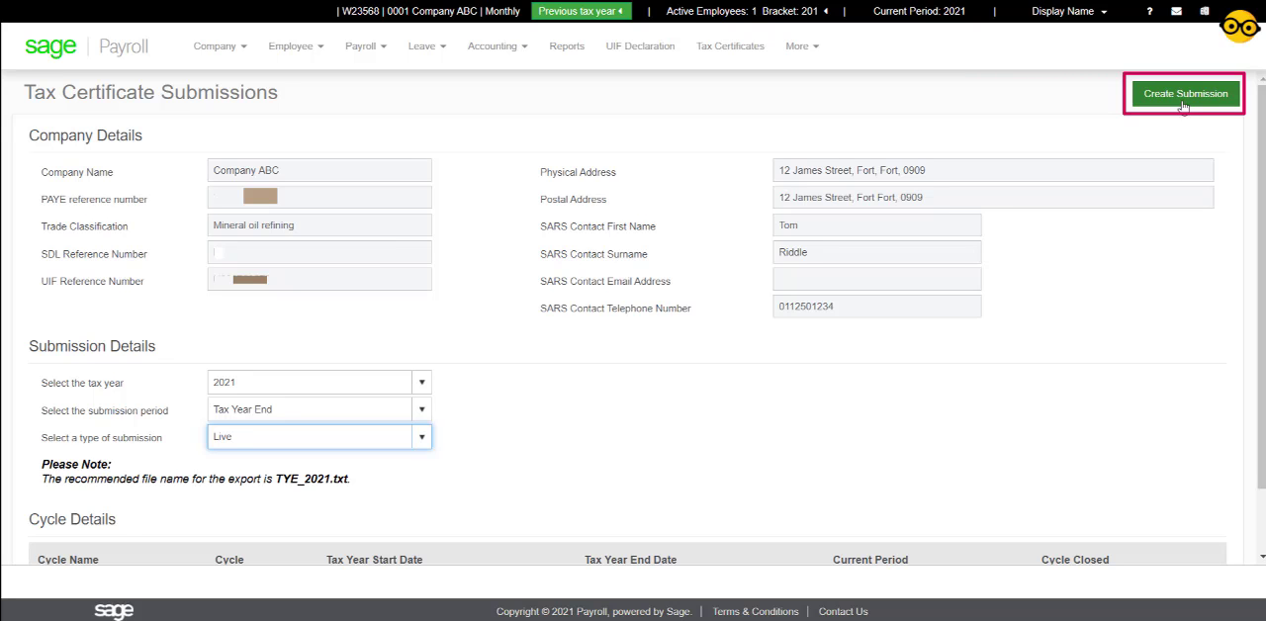
# Step: Create the TYE_2021.txt submission file, proceeding past the one warning and confirming success
pyautogui.click(1183, 93)
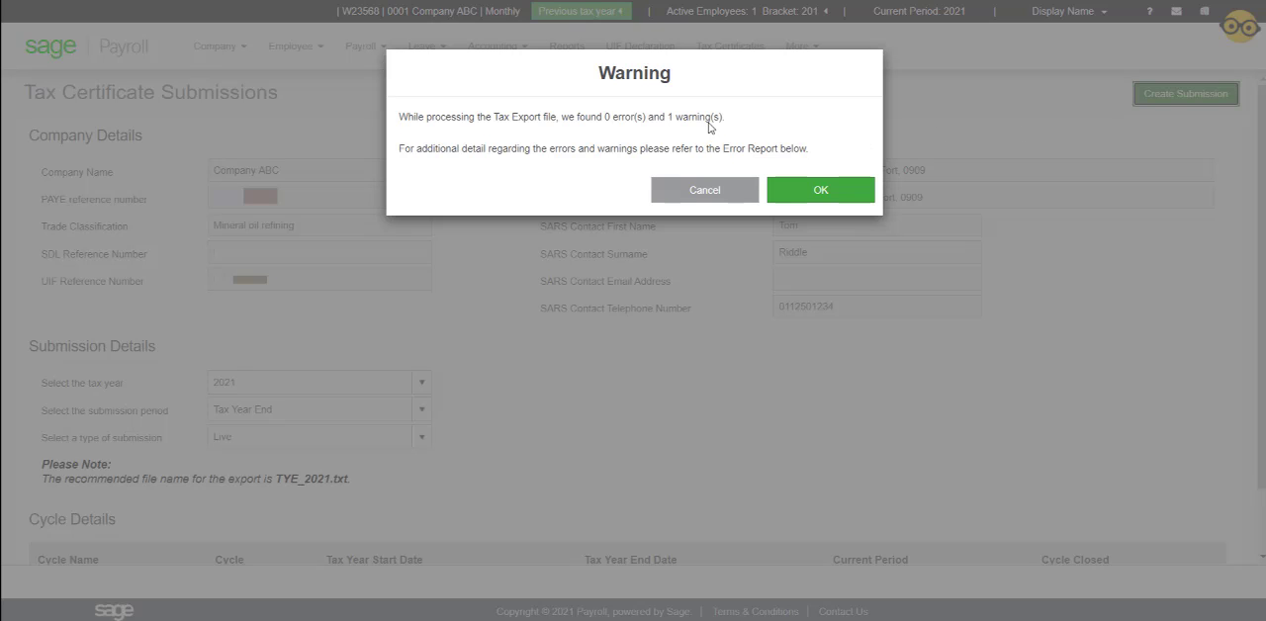
pyautogui.click(819, 189)
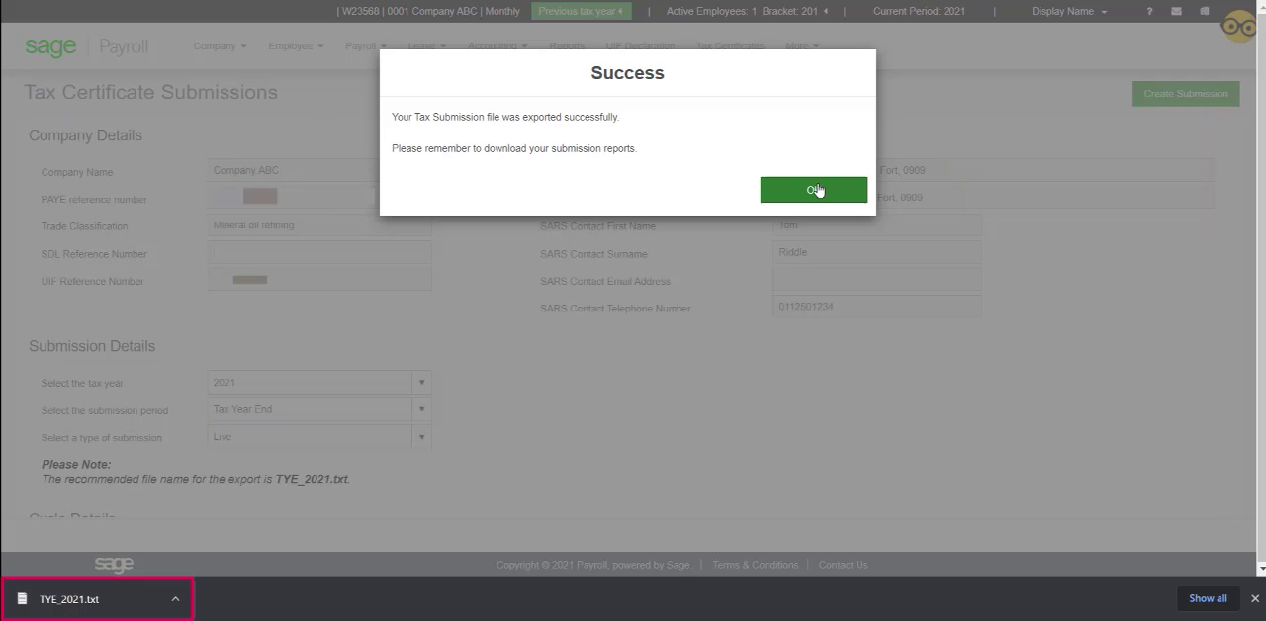
pyautogui.click(813, 189)
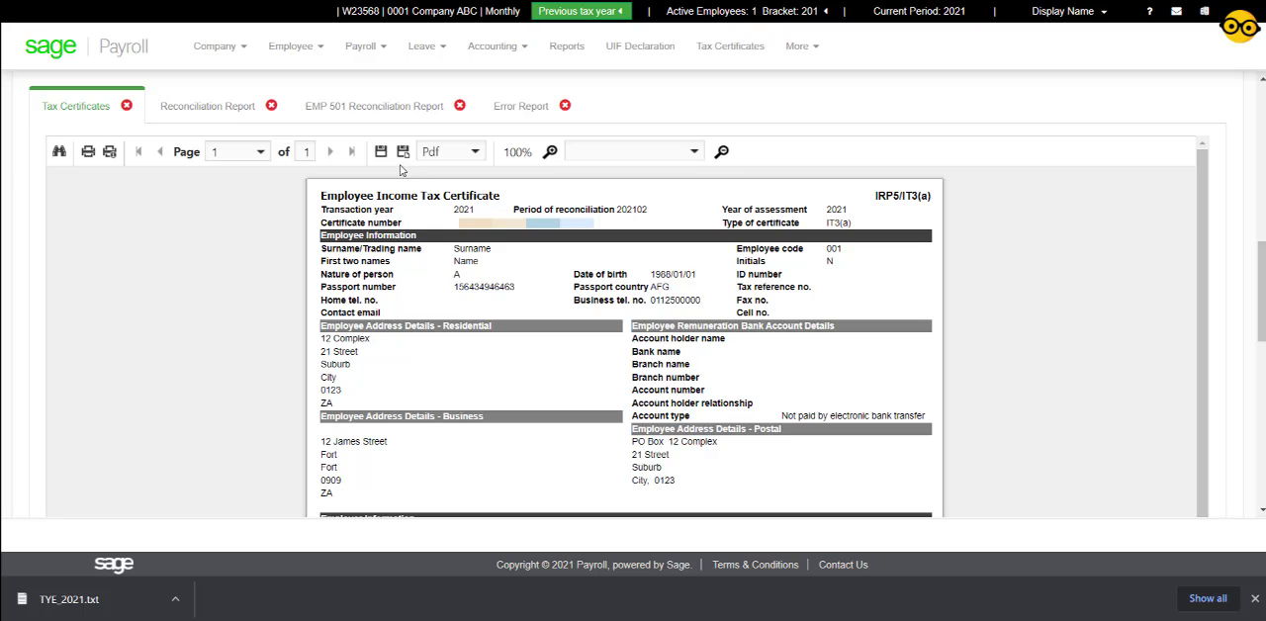
# Step: Save the tax certificate and reconciliation reports, then view the EMP501 Reconciliation report
pyautogui.click(381, 151)
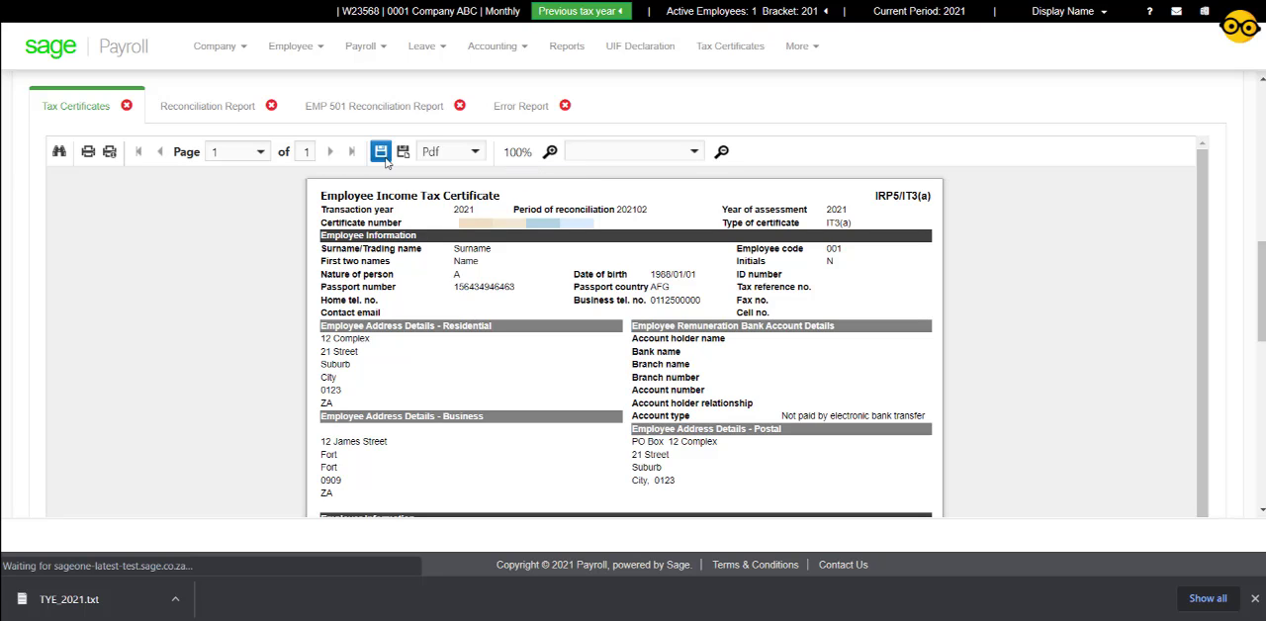
pyautogui.click(381, 151)
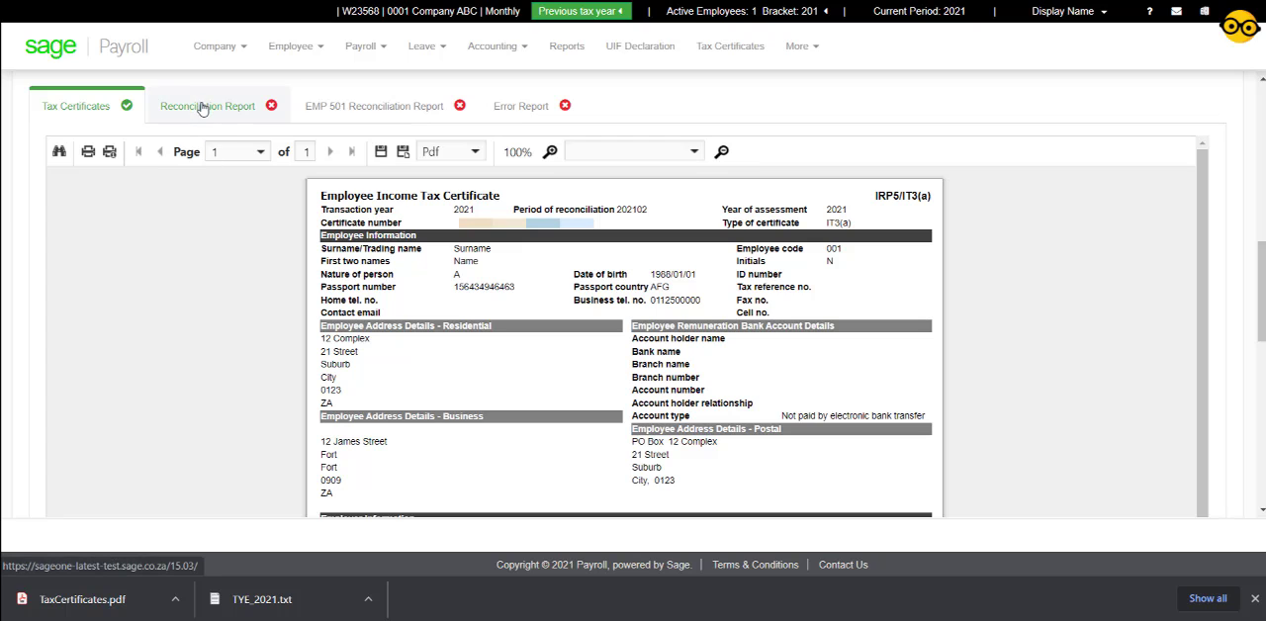
pyautogui.click(207, 105)
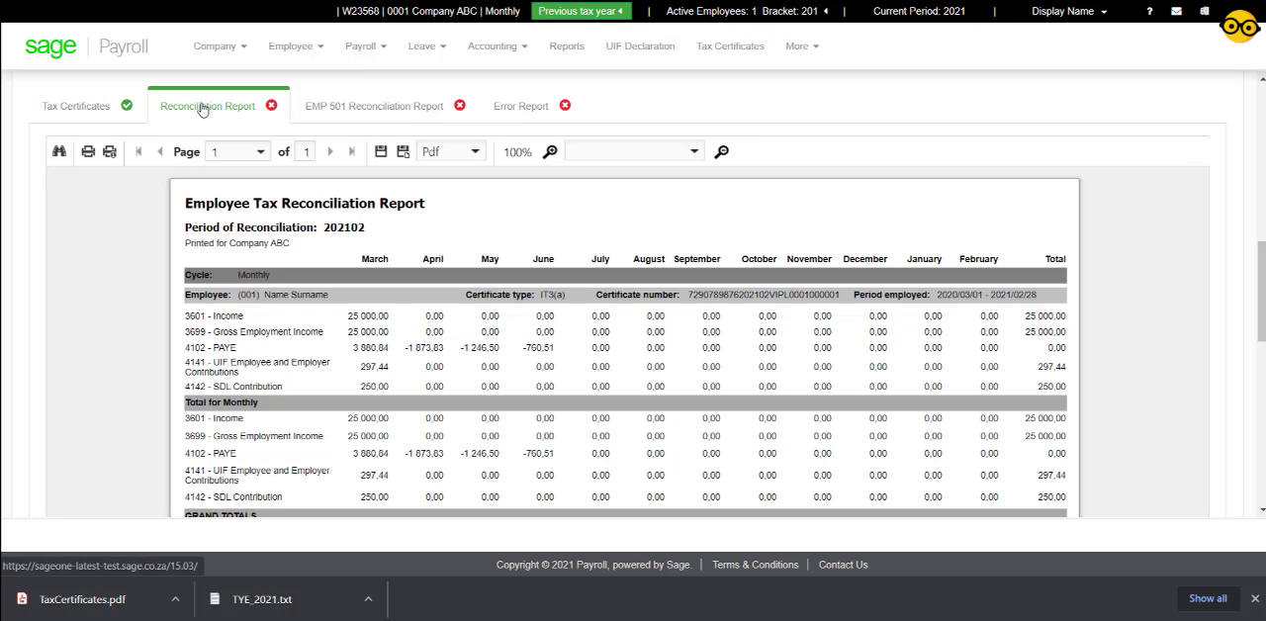
pyautogui.click(87, 151)
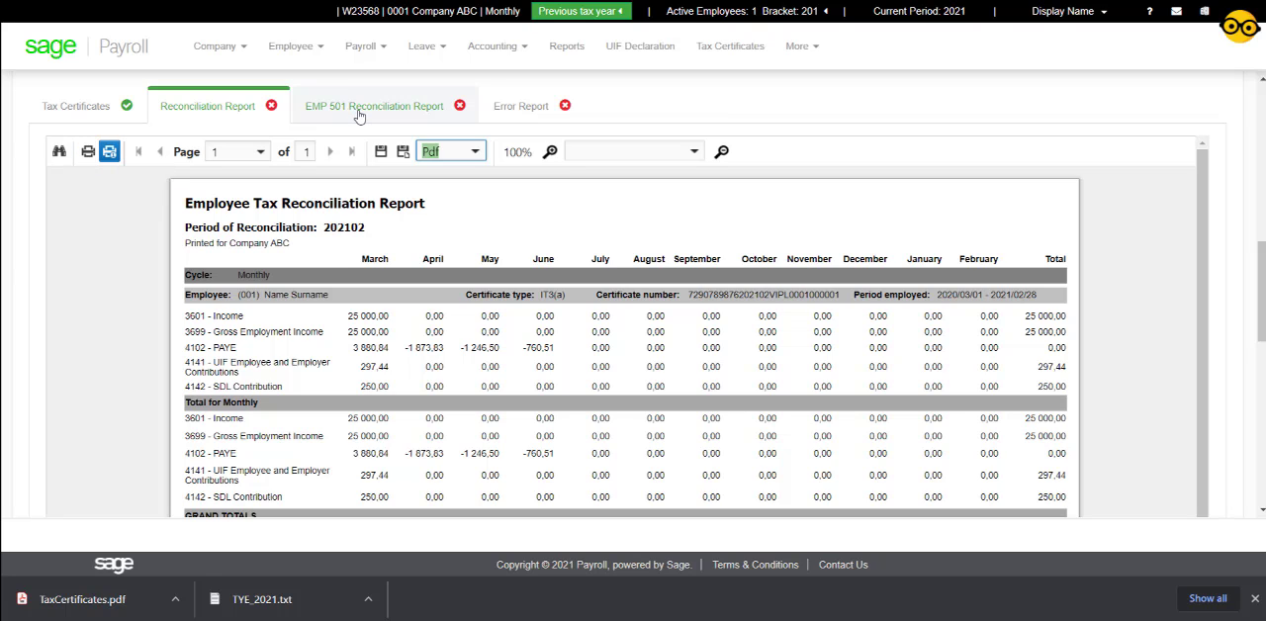
pyautogui.click(374, 106)
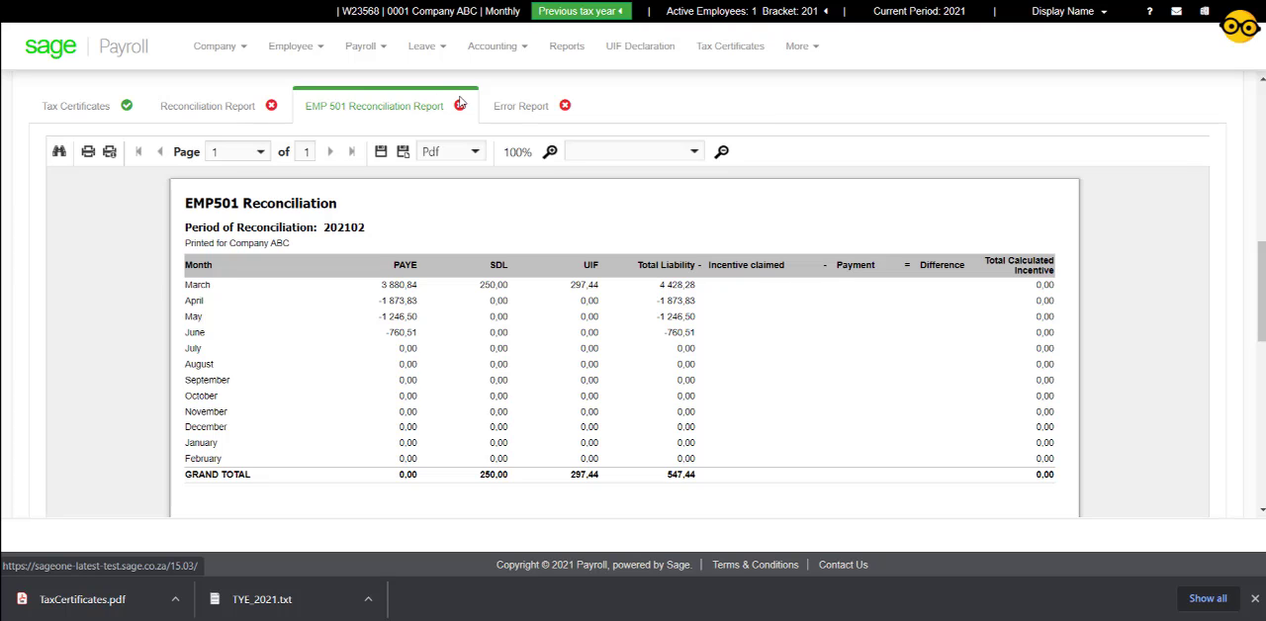
pyautogui.click(521, 105)
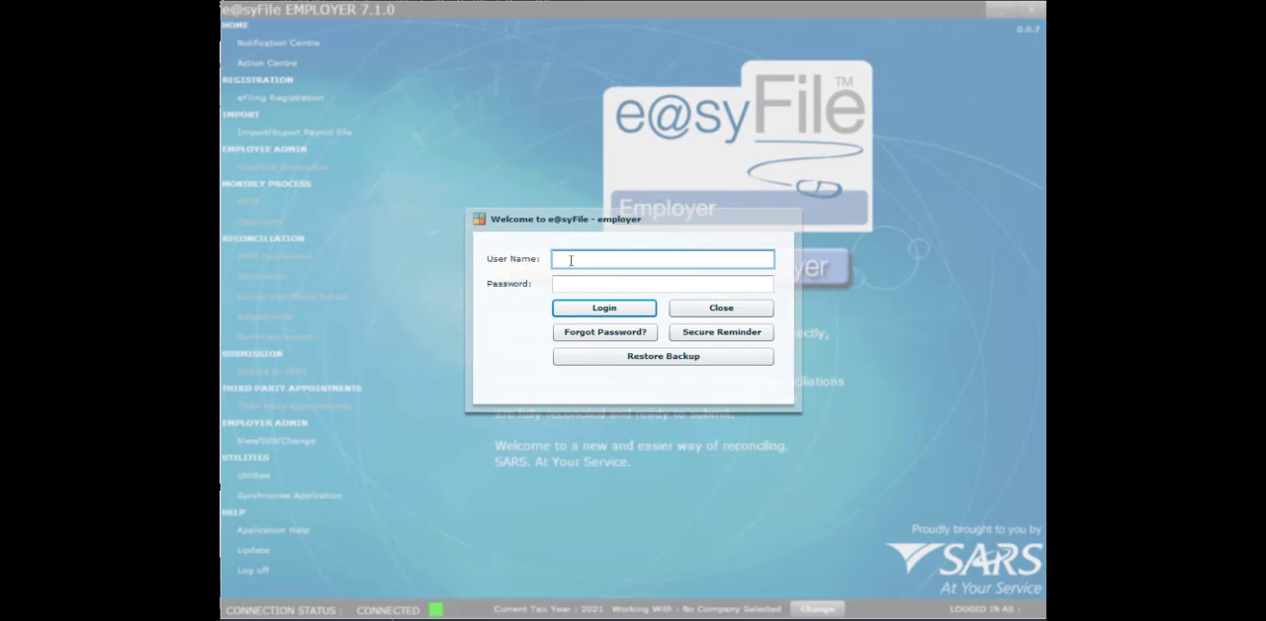
# Step: Log in to e@syFile Employer as ADMIN and dismiss the no-updates notice
pyautogui.write('ADMIN')
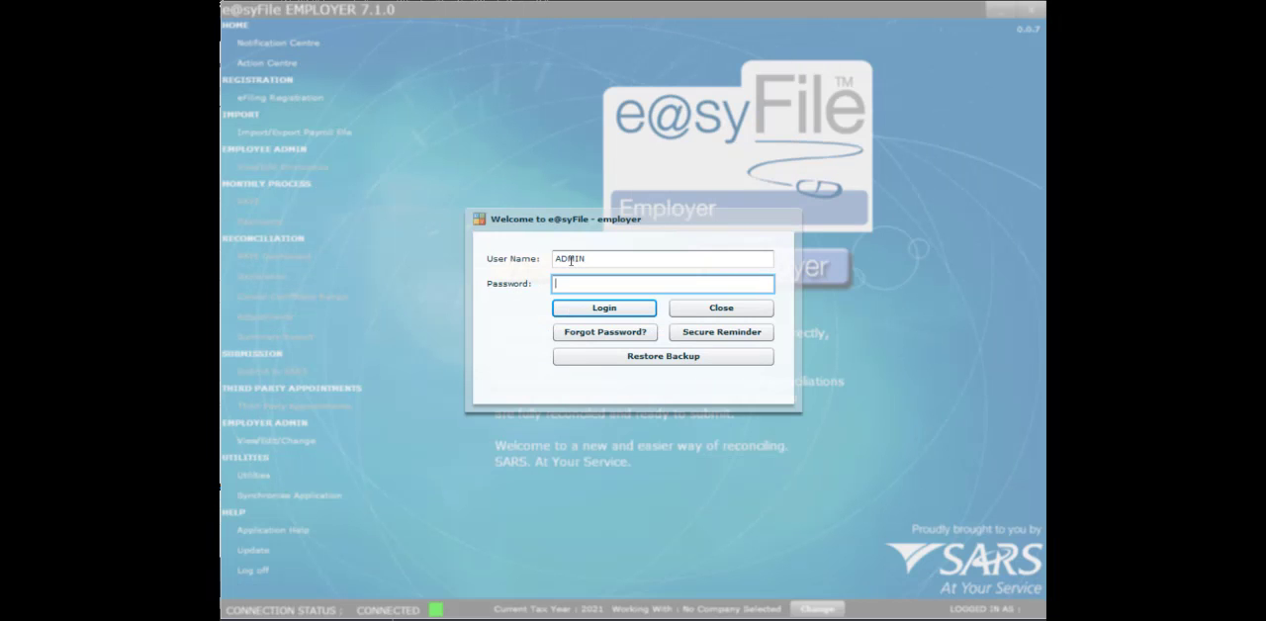
pyautogui.write('*****')
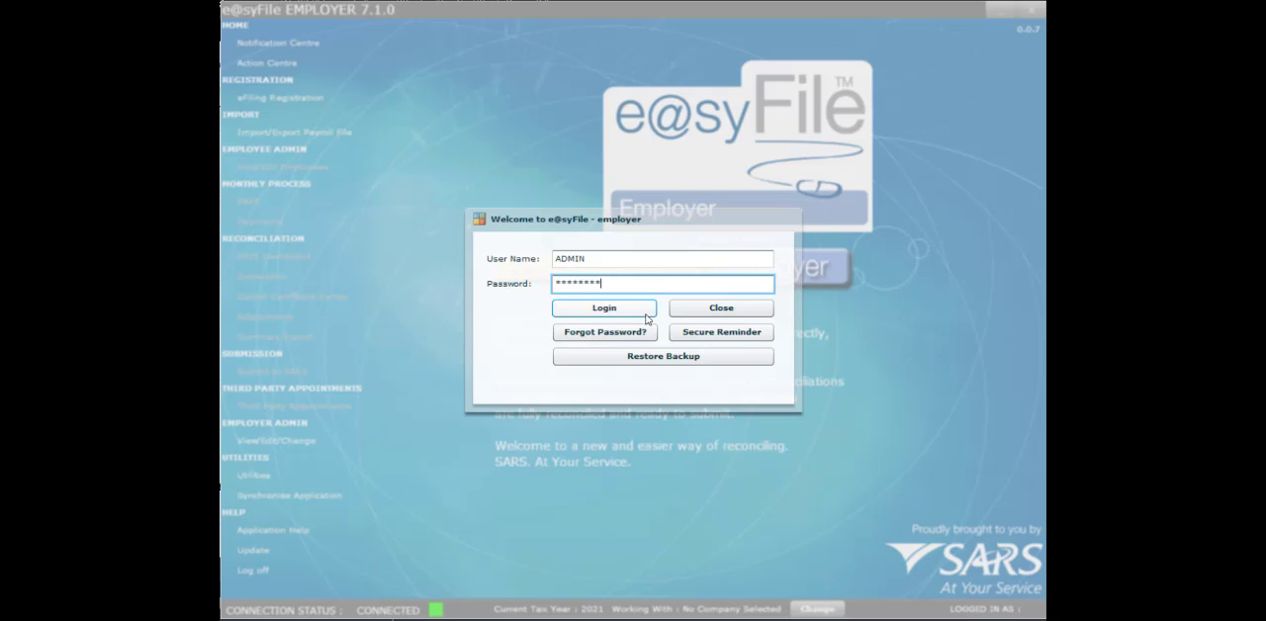
pyautogui.click(604, 308)
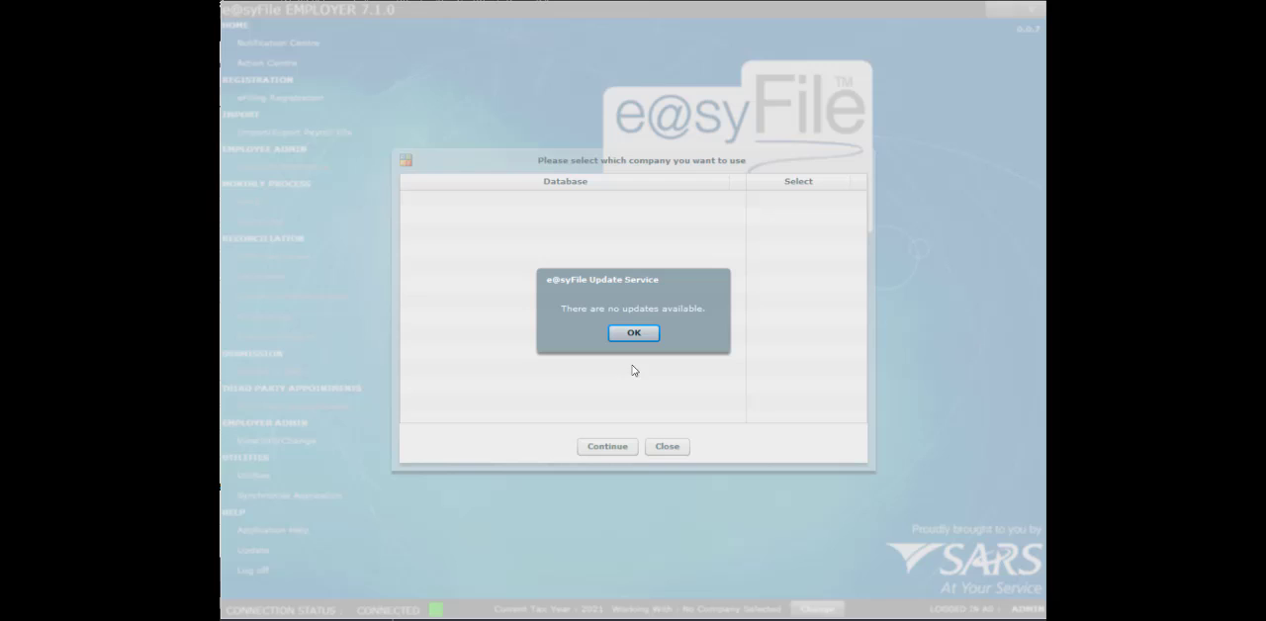
pyautogui.click(633, 332)
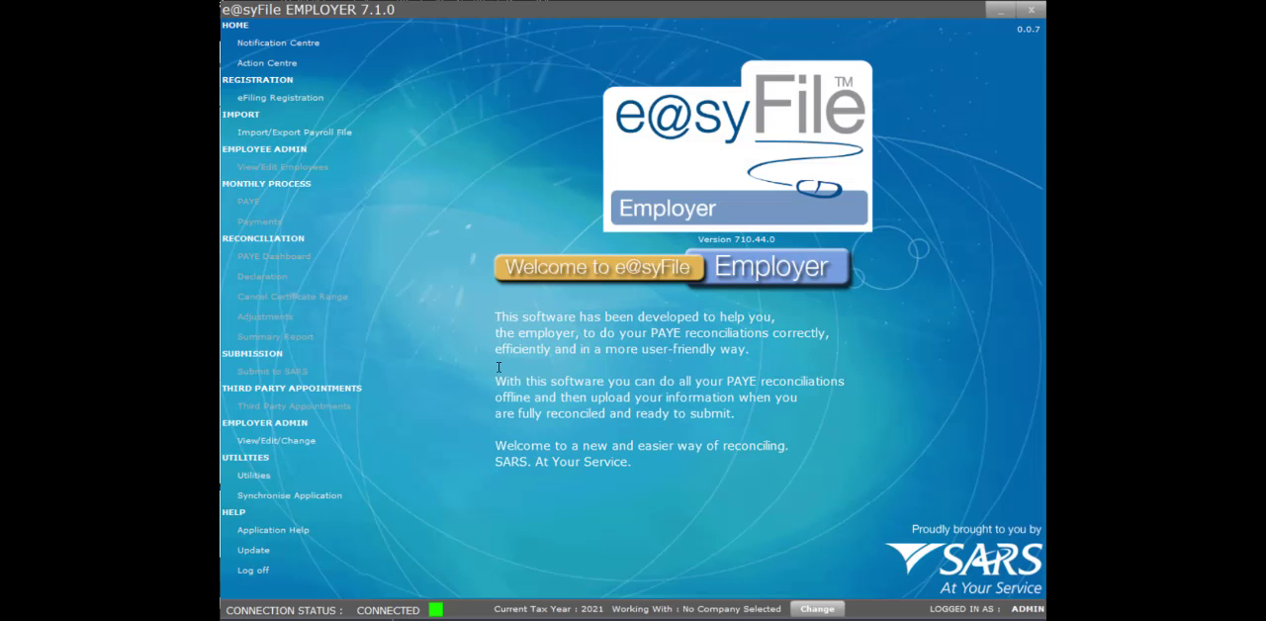
pyautogui.moveTo(339, 146)
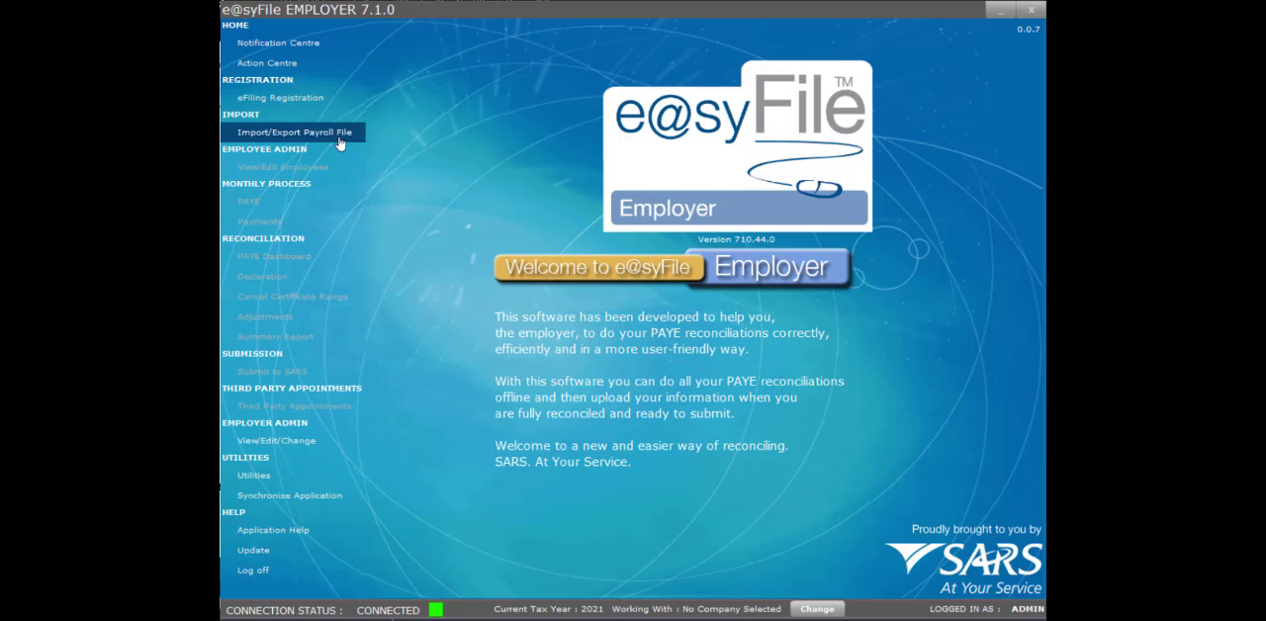
# Step: Import the TYE_2021 payroll file from Downloads, accepting the validation warnings
pyautogui.click(294, 132)
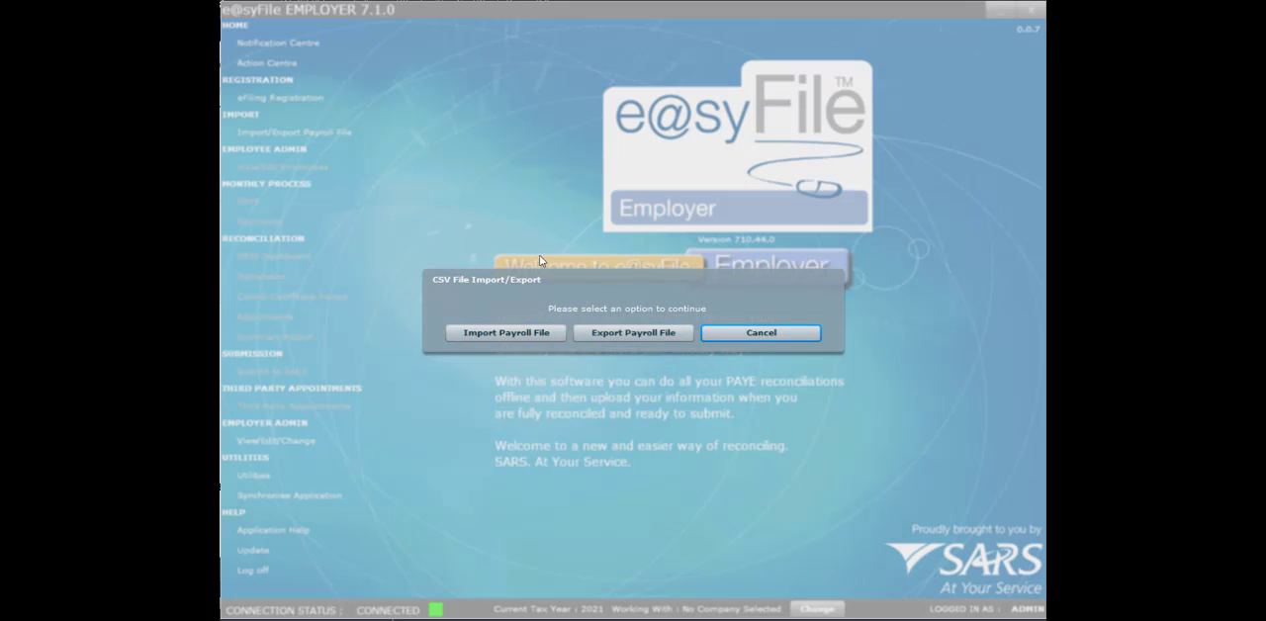
pyautogui.click(505, 332)
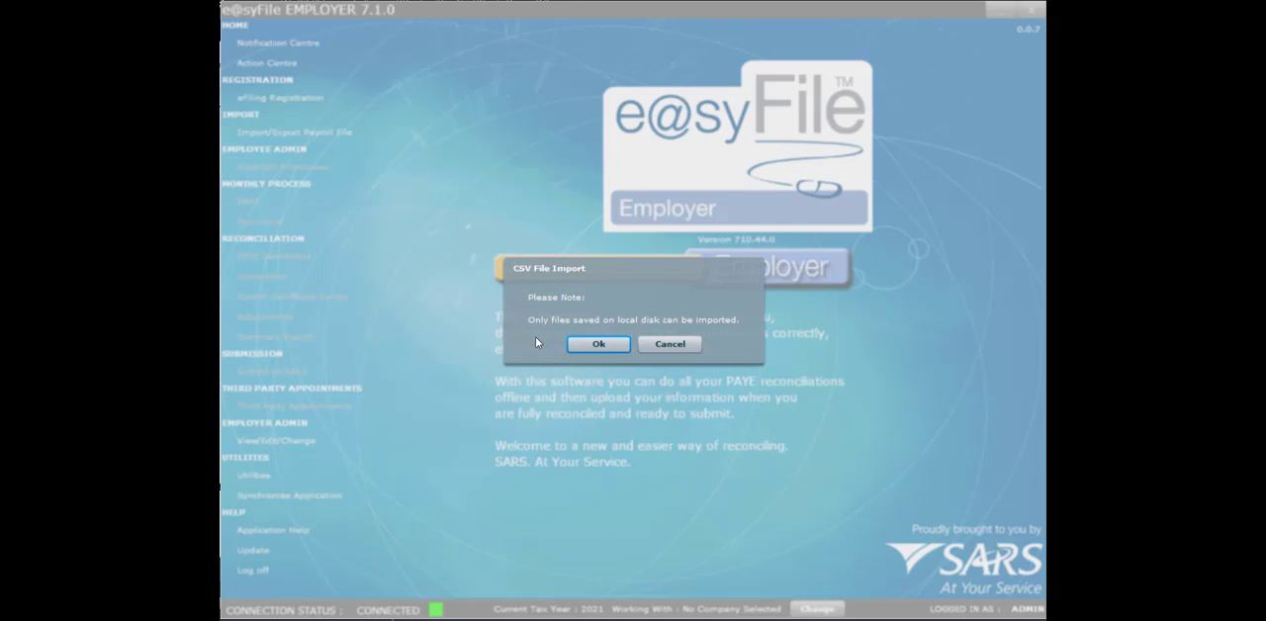
pyautogui.click(598, 343)
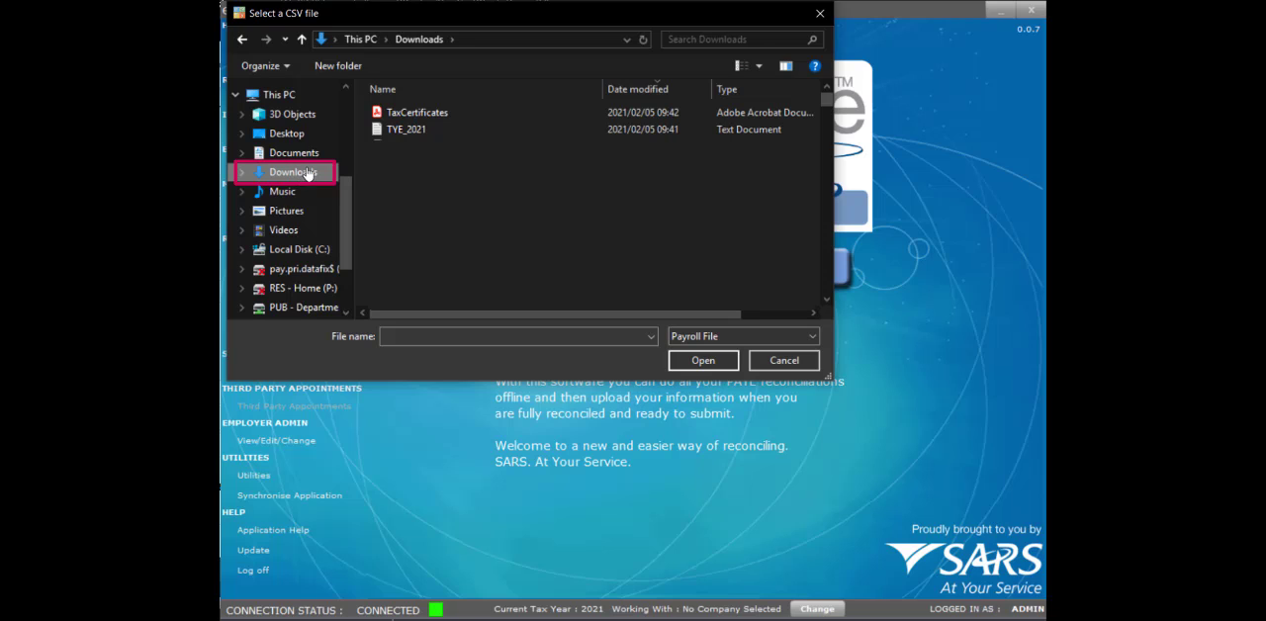
pyautogui.click(405, 129)
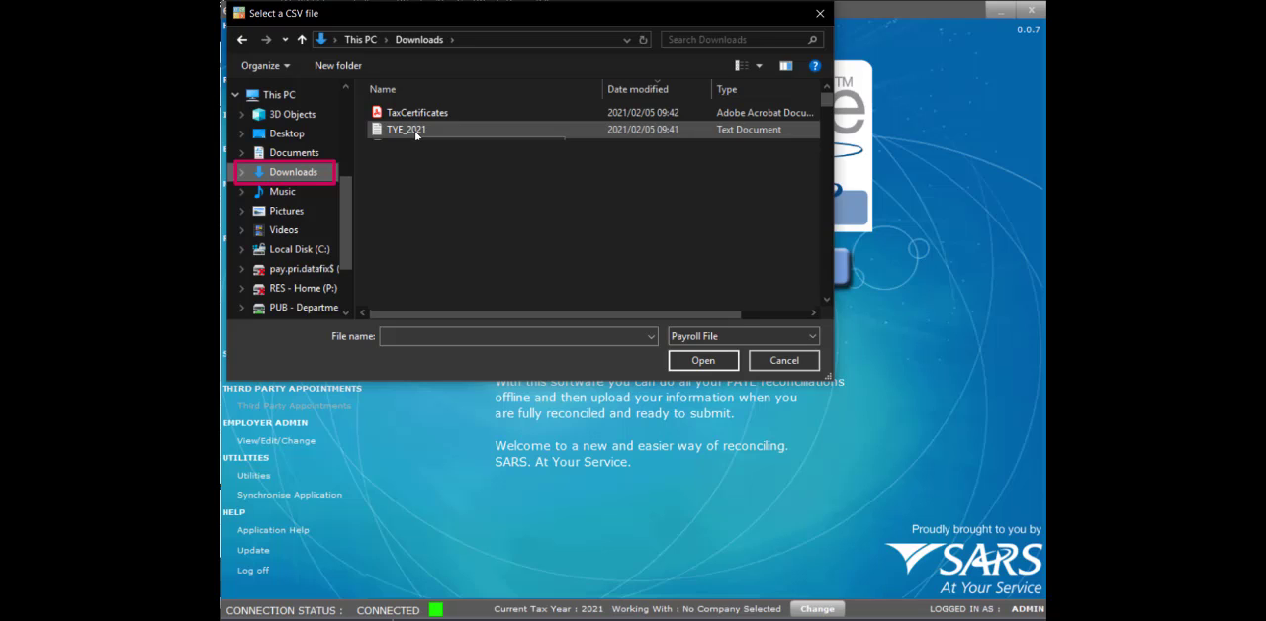
pyautogui.click(406, 129)
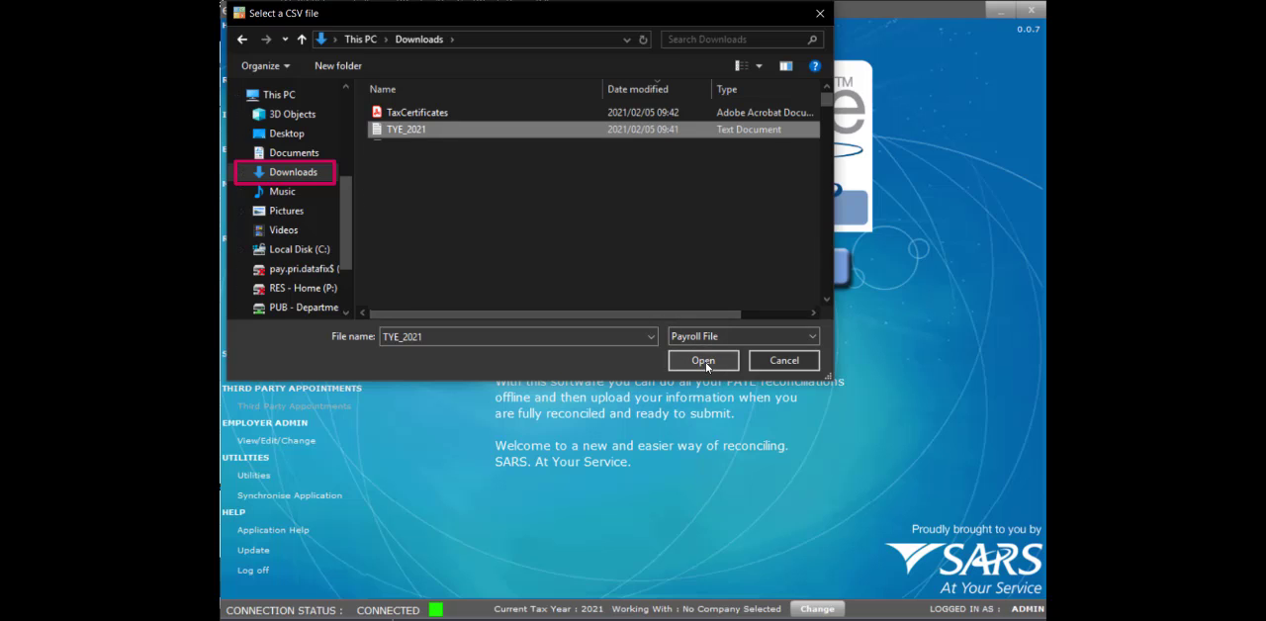
pyautogui.click(703, 360)
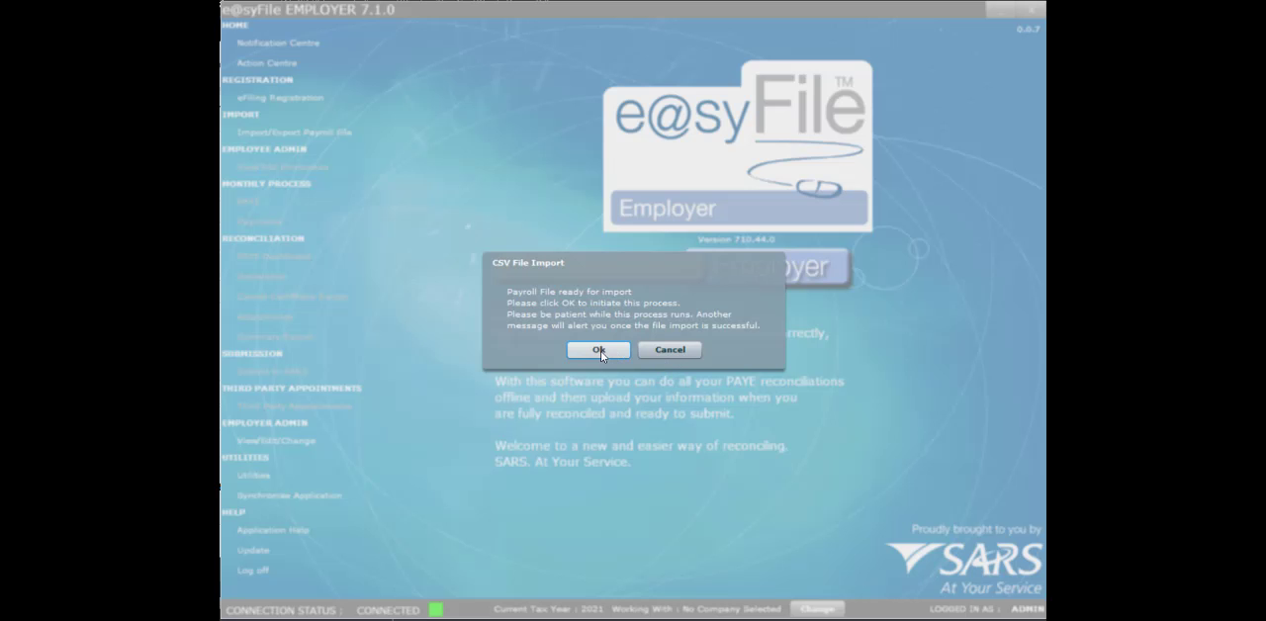
pyautogui.click(598, 349)
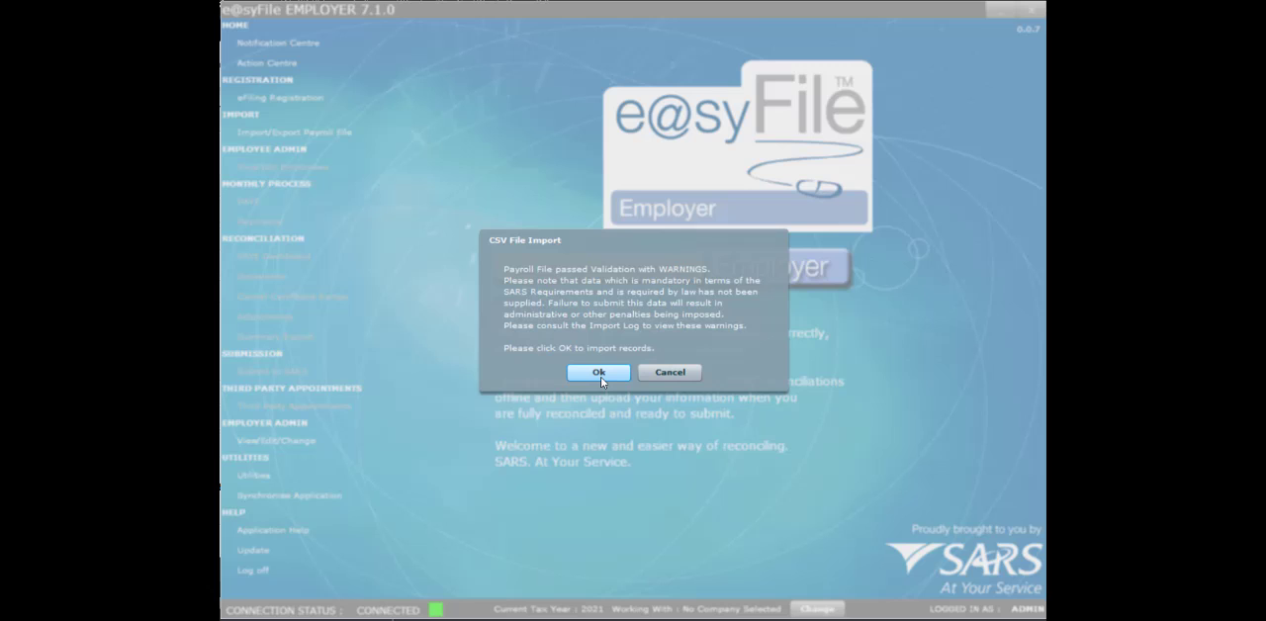
pyautogui.click(597, 371)
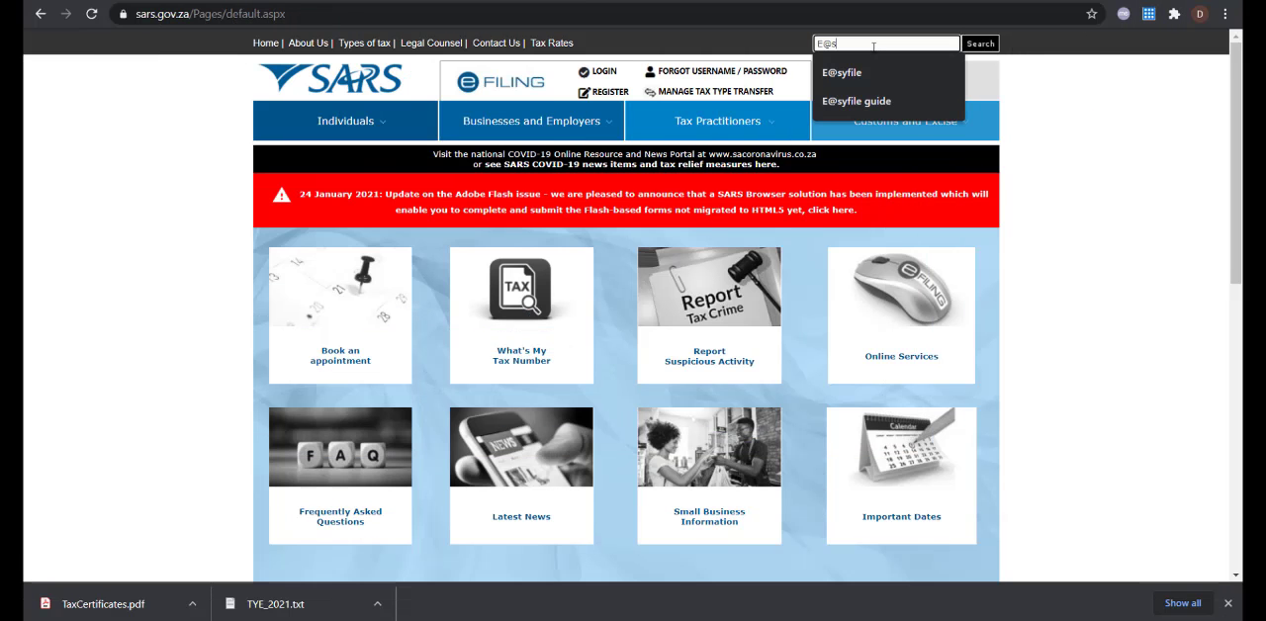
# Step: Search the SARS site for 'E@syfile guide' and open the e@syFile Employer User Guide PDF
pyautogui.click(854, 101)
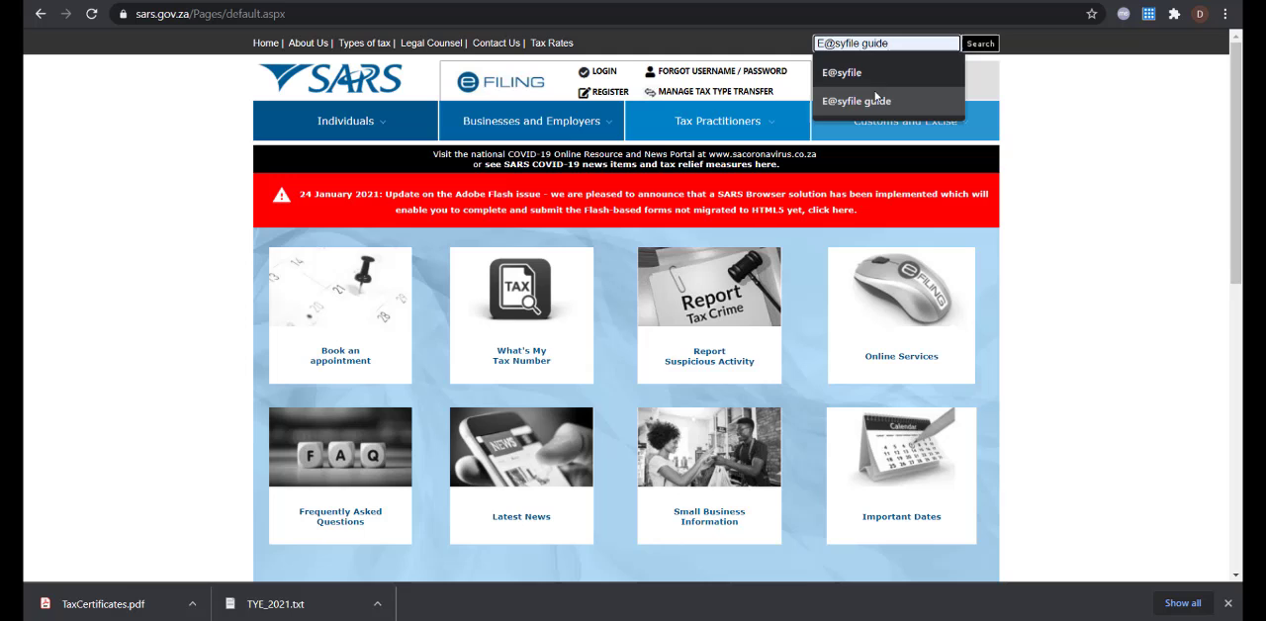
pyautogui.click(978, 42)
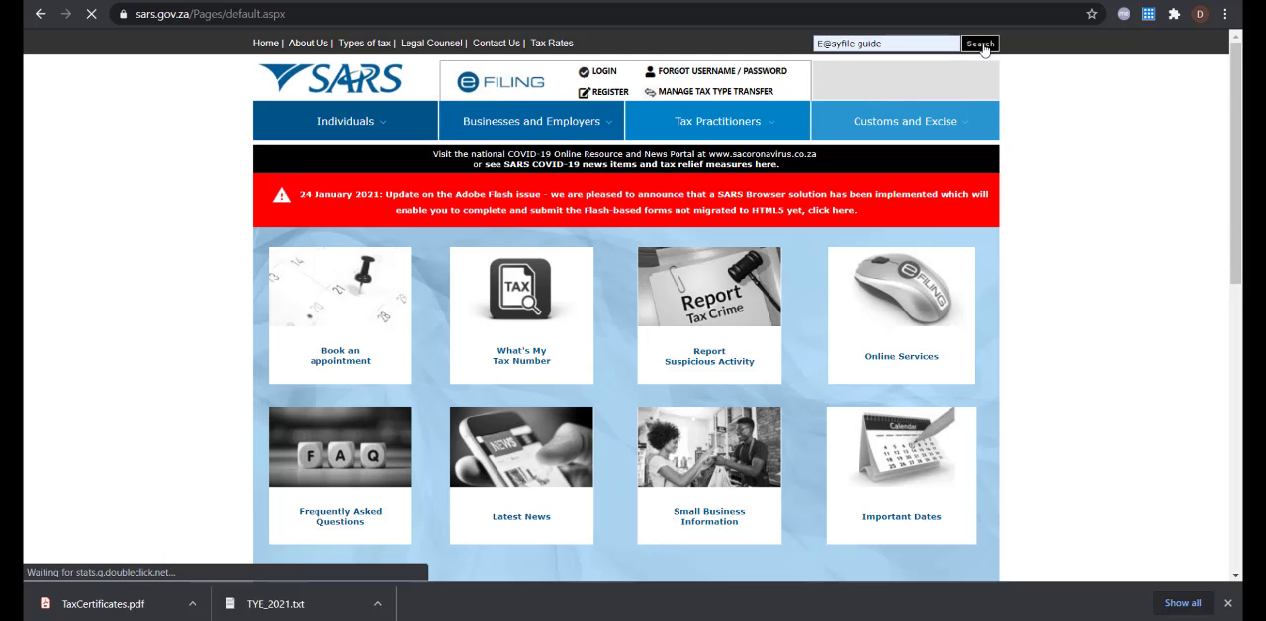
pyautogui.click(979, 42)
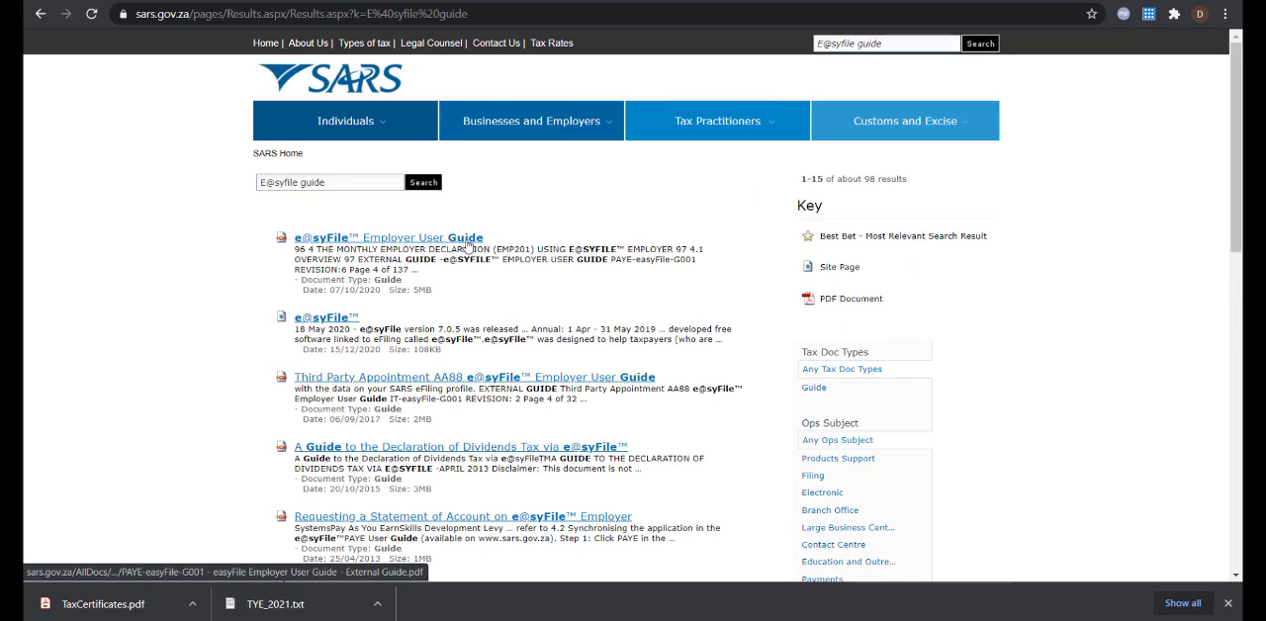
pyautogui.click(384, 235)
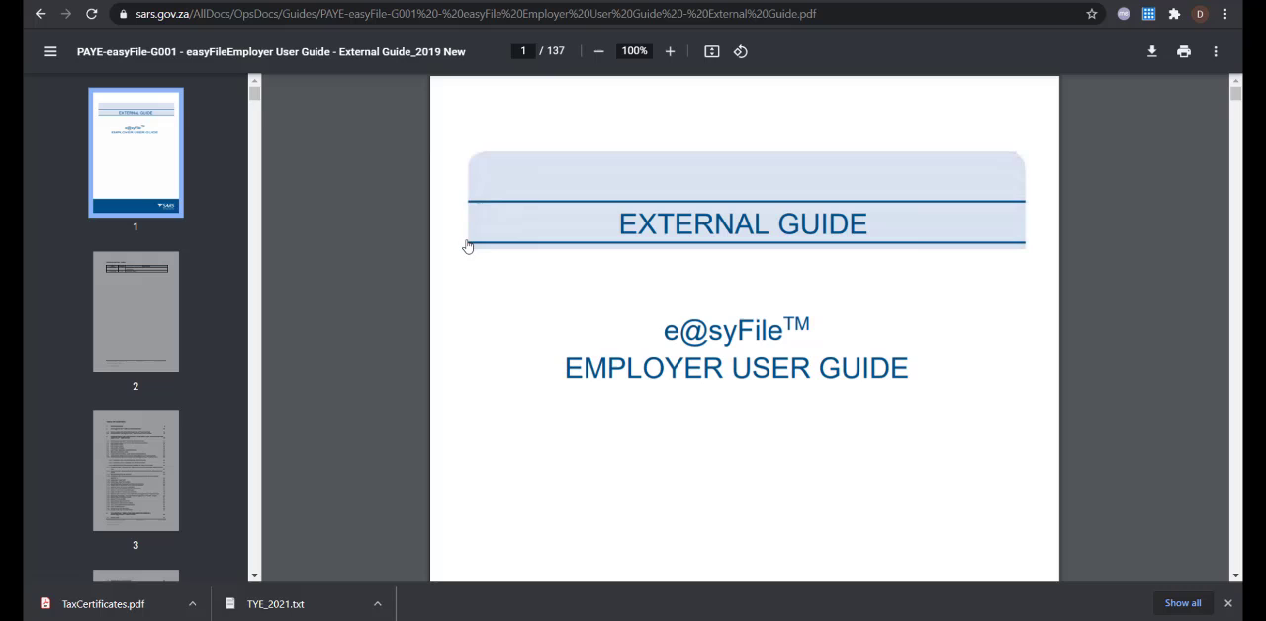
pyautogui.moveTo(956, 259)
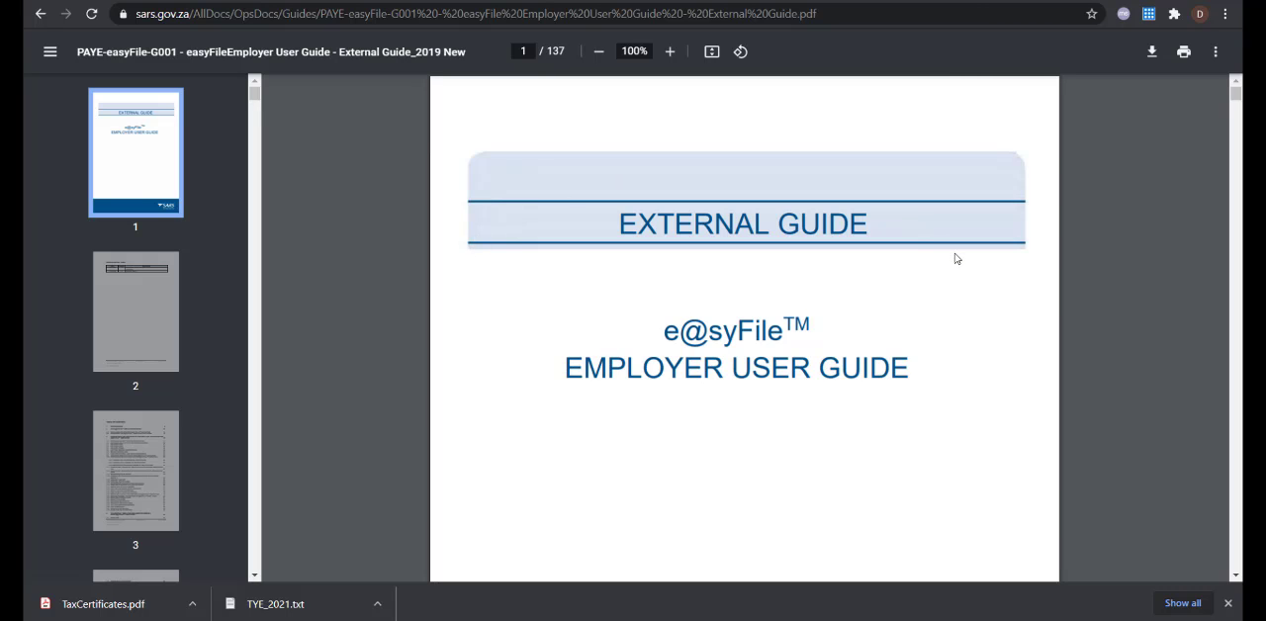